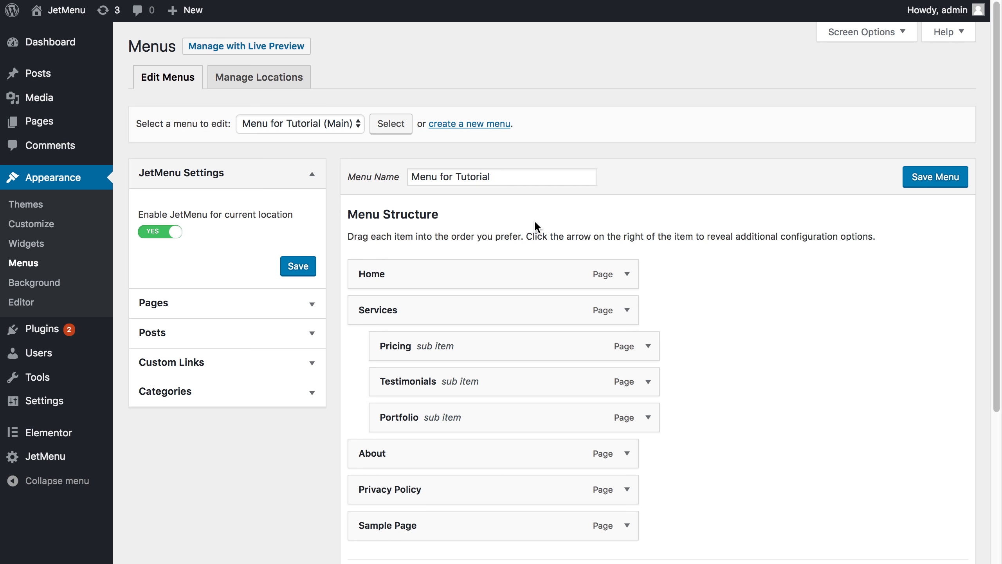
mouse_move(422, 261)
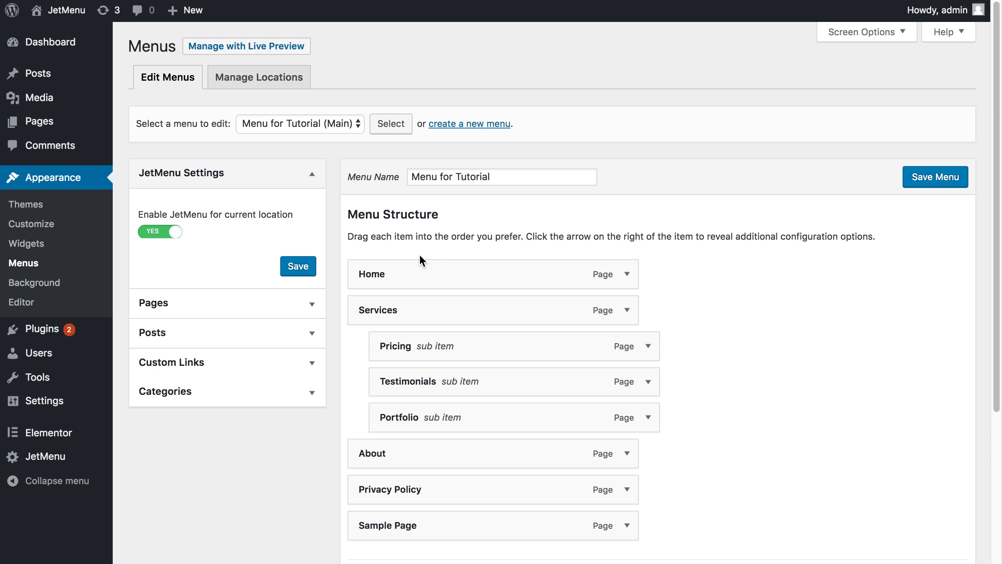
mouse_move(236, 258)
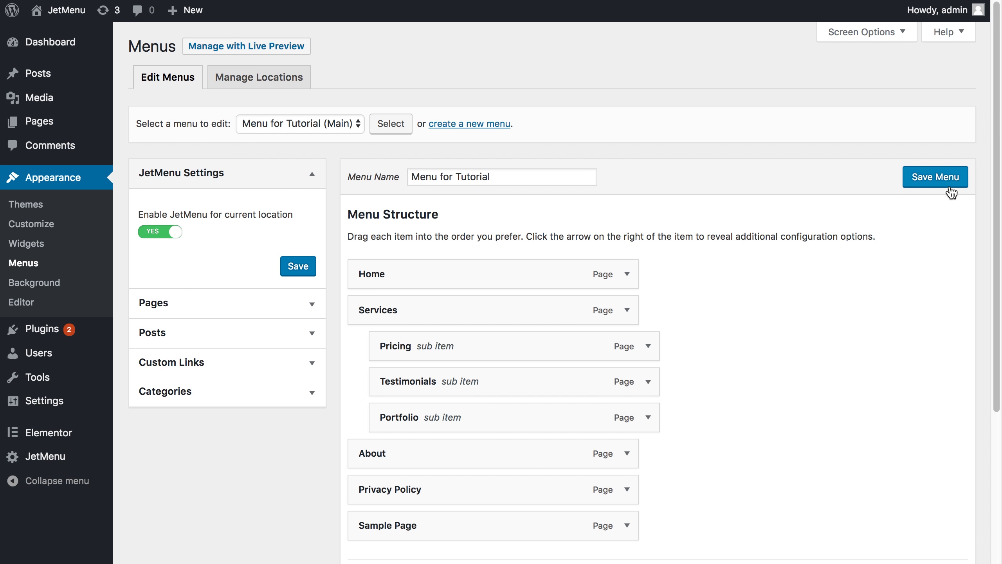
mouse_move(44, 457)
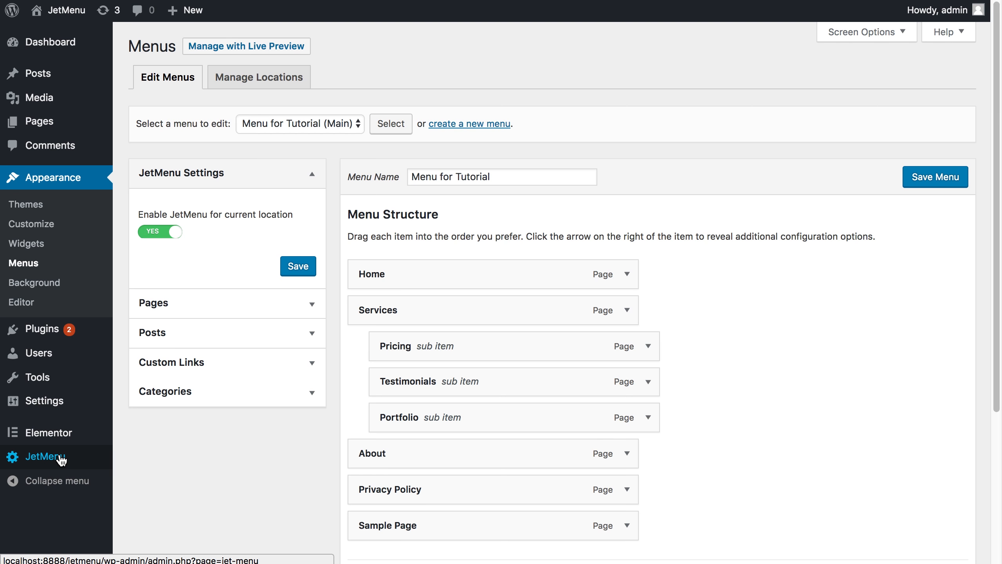
Bring up the JetMenu plugin settings from the admin sidebar on the General tab
left_click(45, 456)
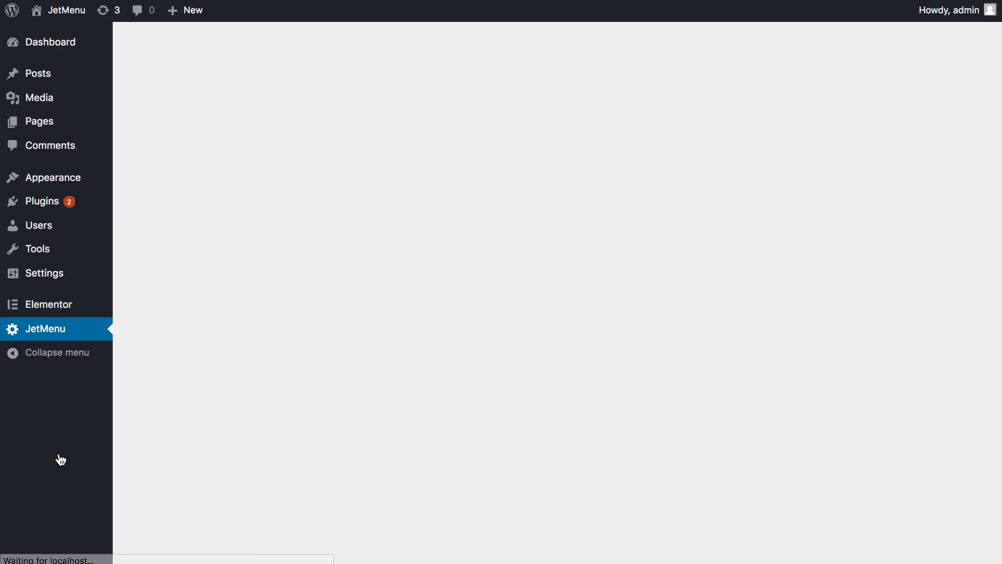
left_click(43, 329)
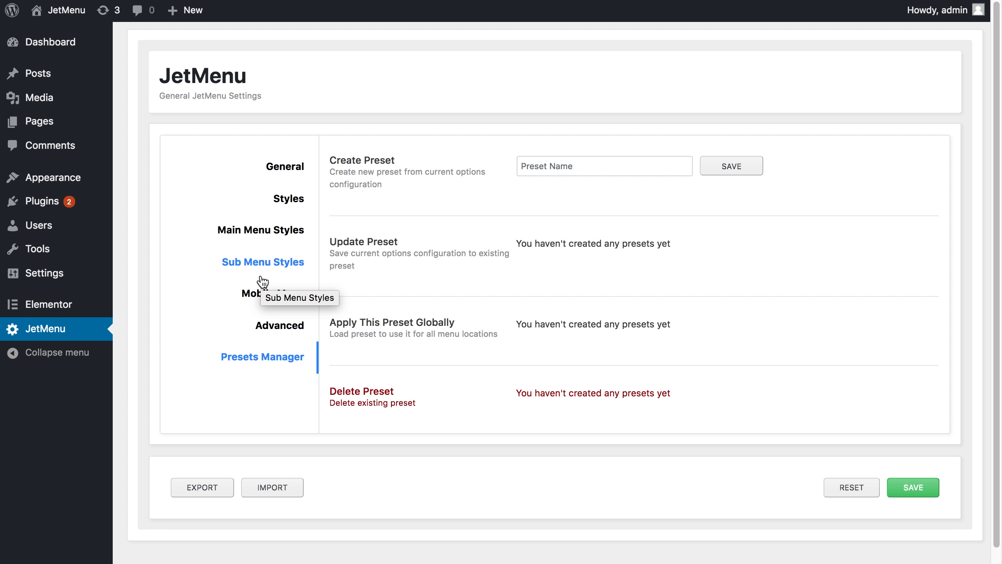
left_click(285, 166)
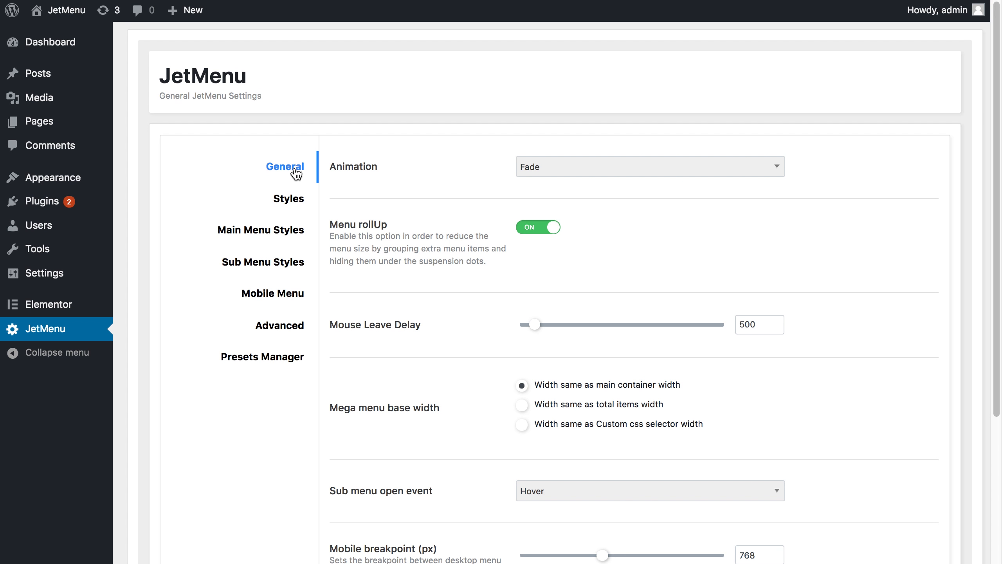
mouse_move(288, 201)
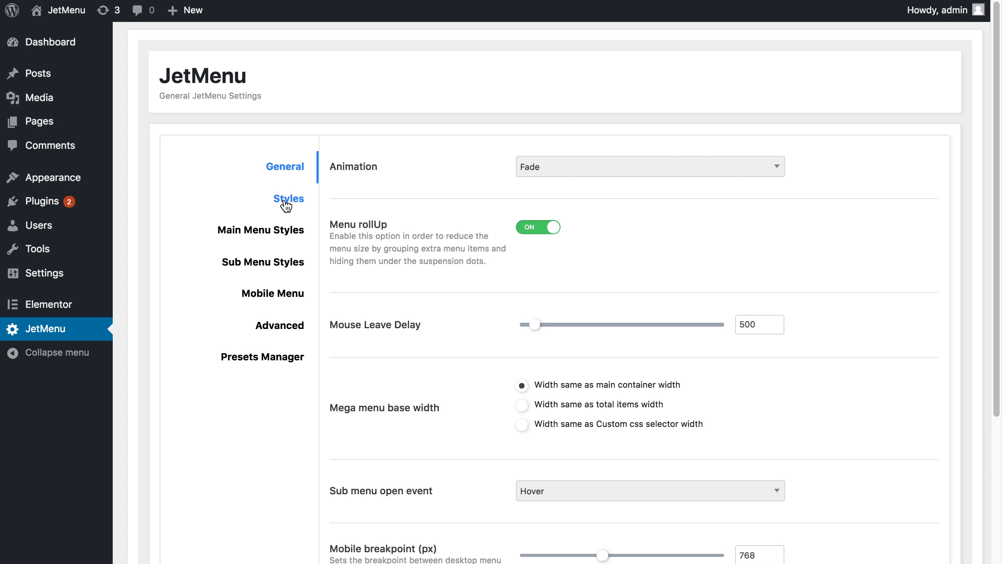
mouse_move(288, 199)
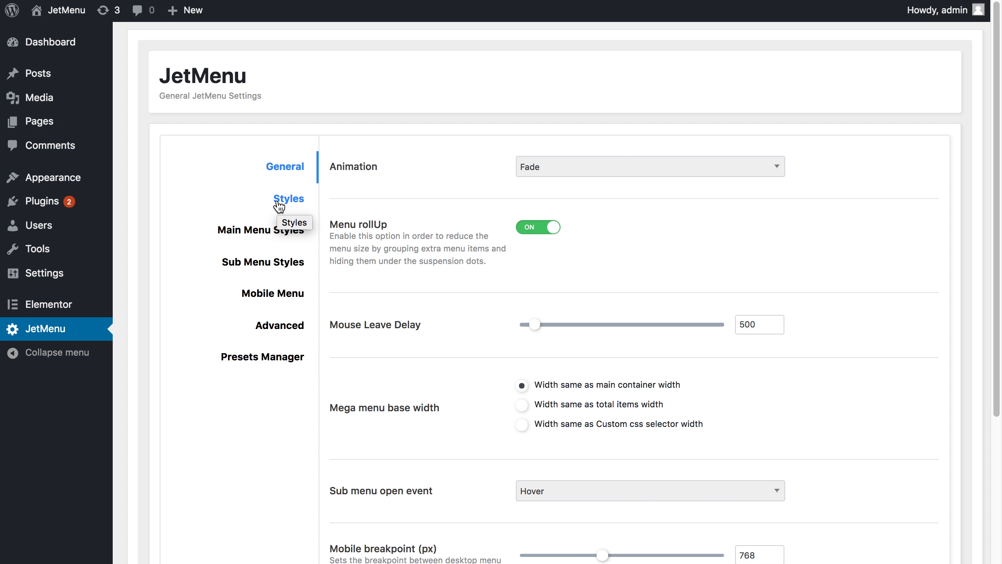
mouse_move(271, 293)
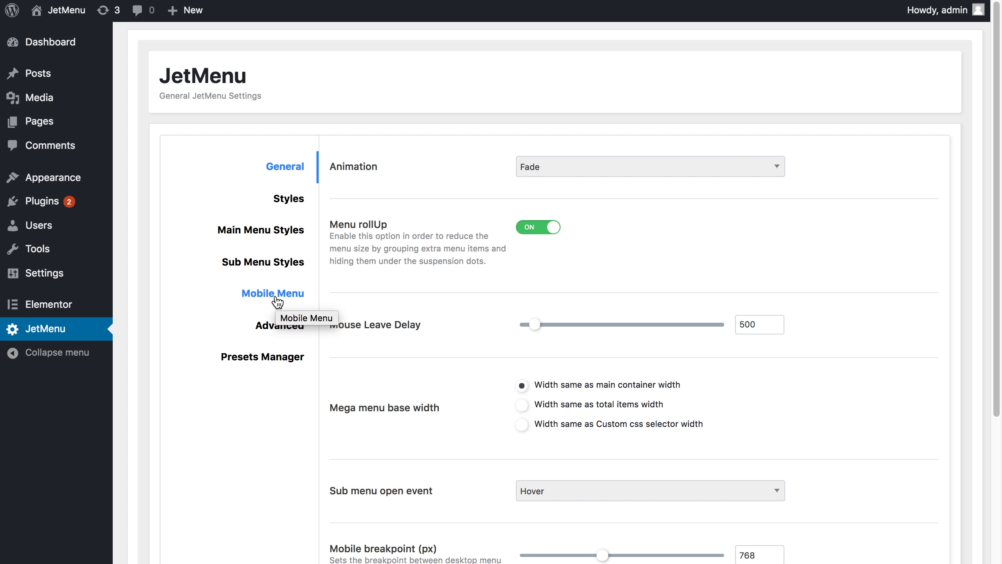
mouse_move(279, 326)
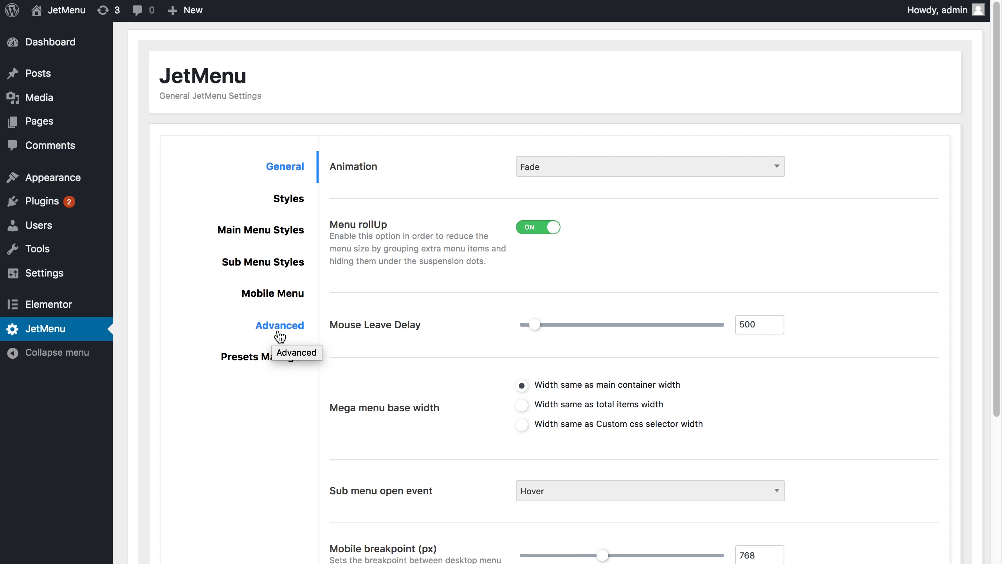
Review the Advanced icon options, then land on the empty Presets Manager section
left_click(279, 325)
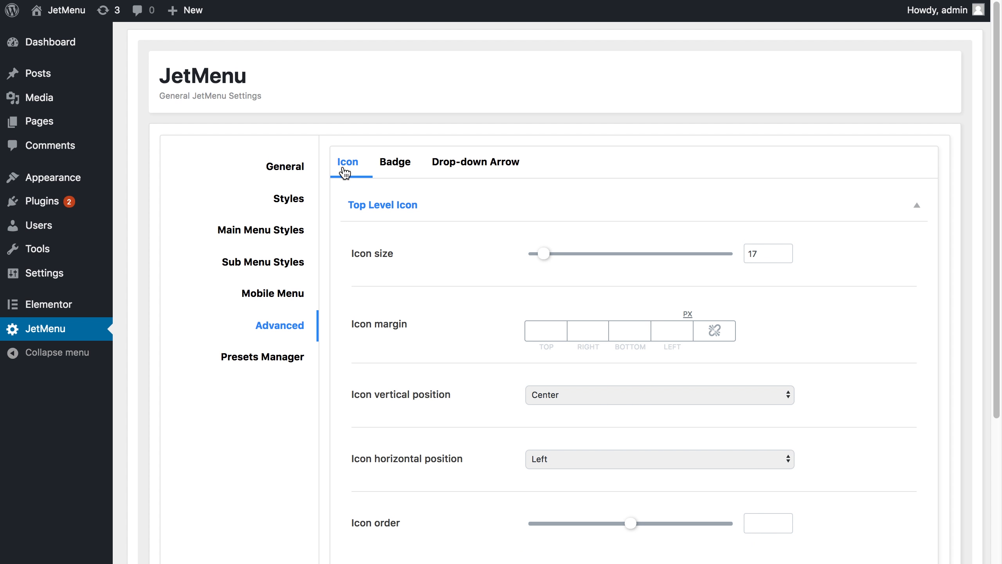
mouse_move(475, 162)
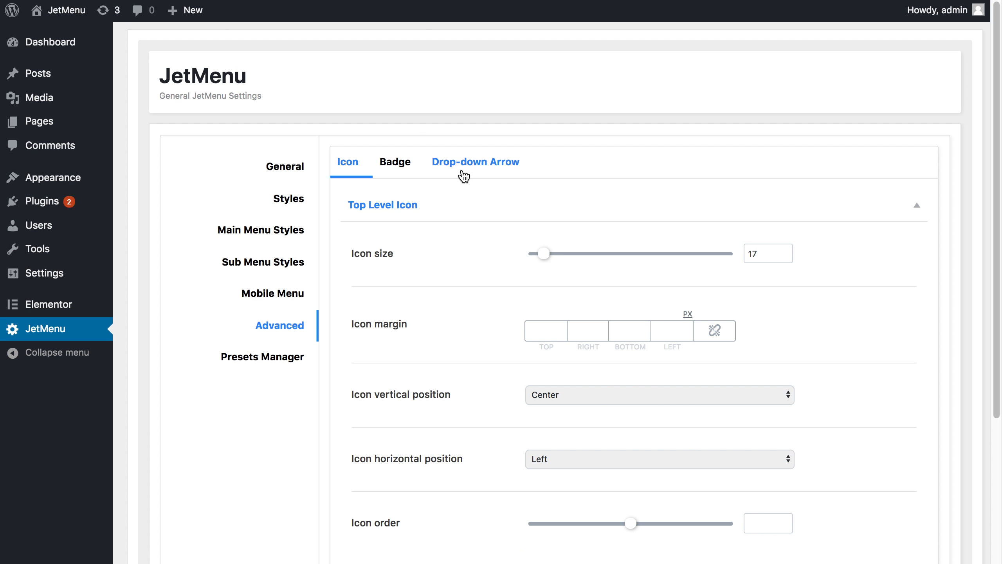
mouse_move(262, 356)
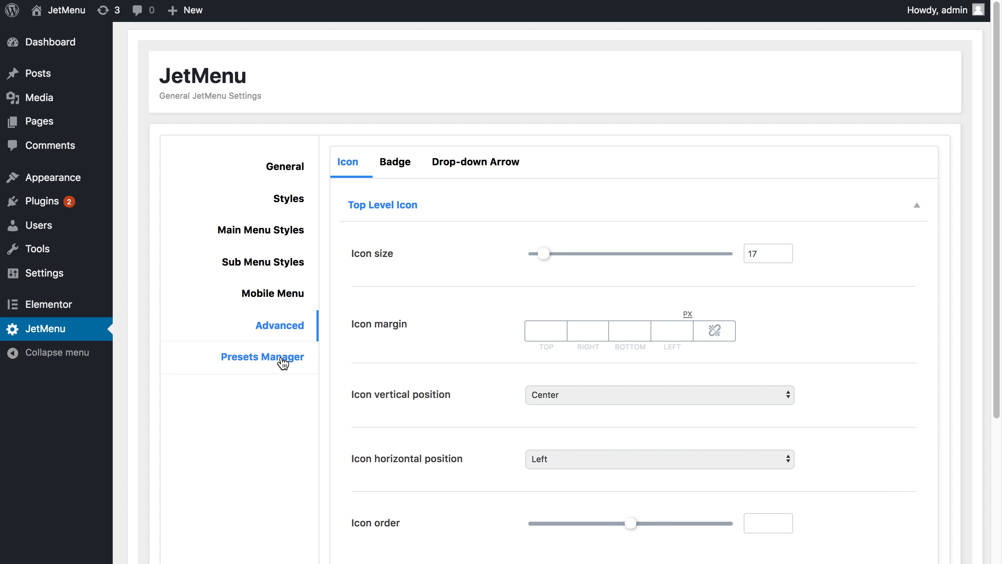
left_click(262, 356)
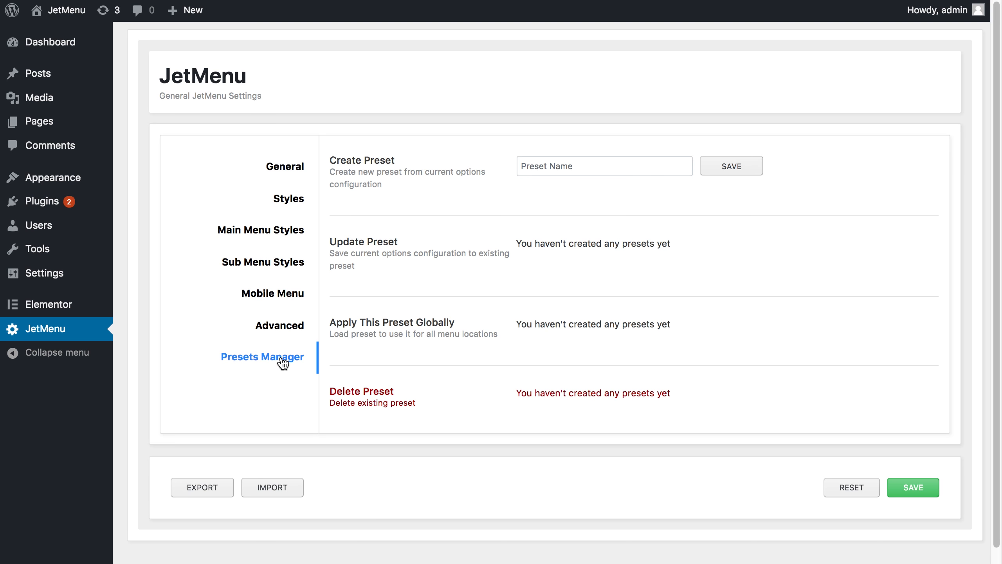
mouse_move(452, 299)
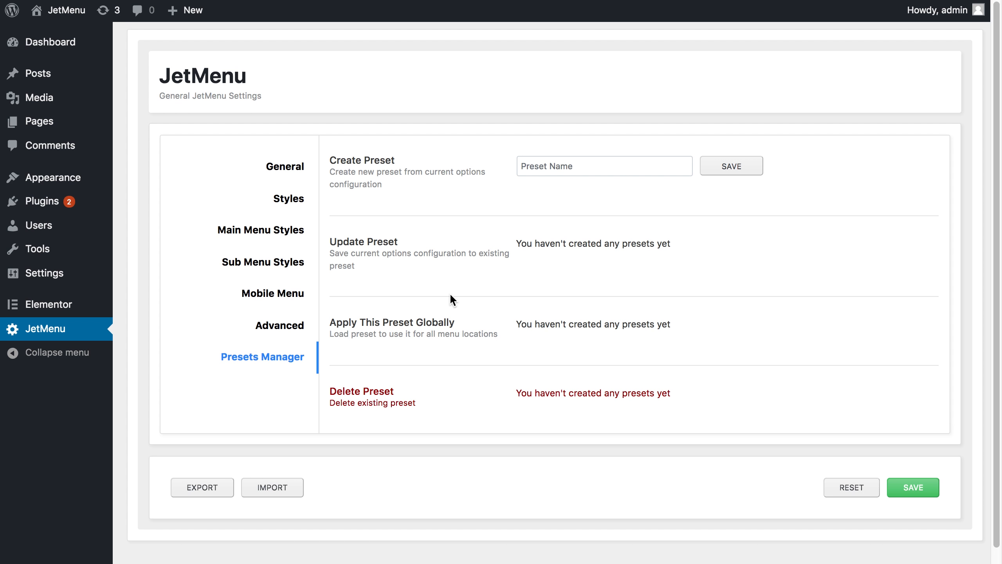
mouse_move(913, 487)
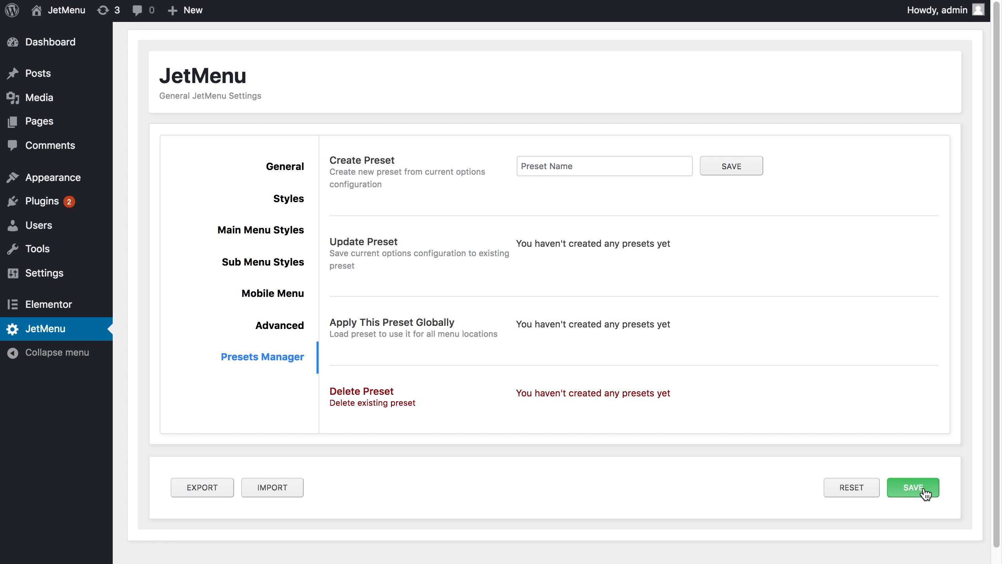
mouse_move(922, 497)
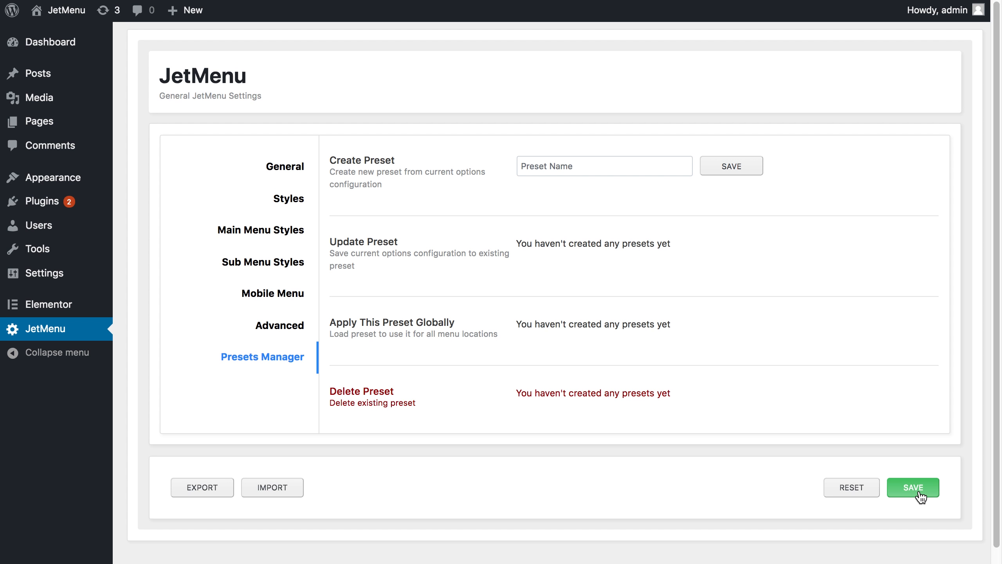
mouse_move(365, 476)
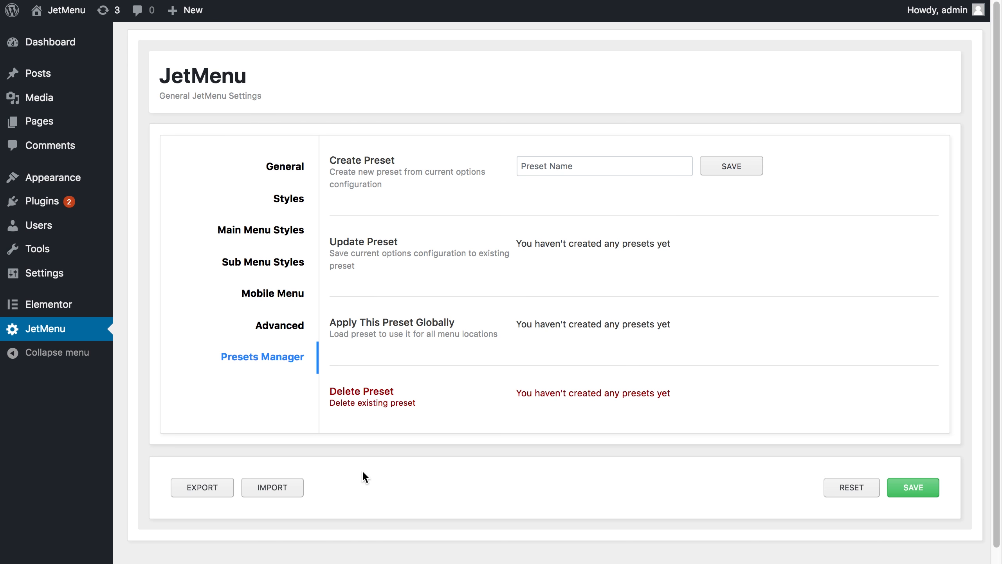
mouse_move(353, 435)
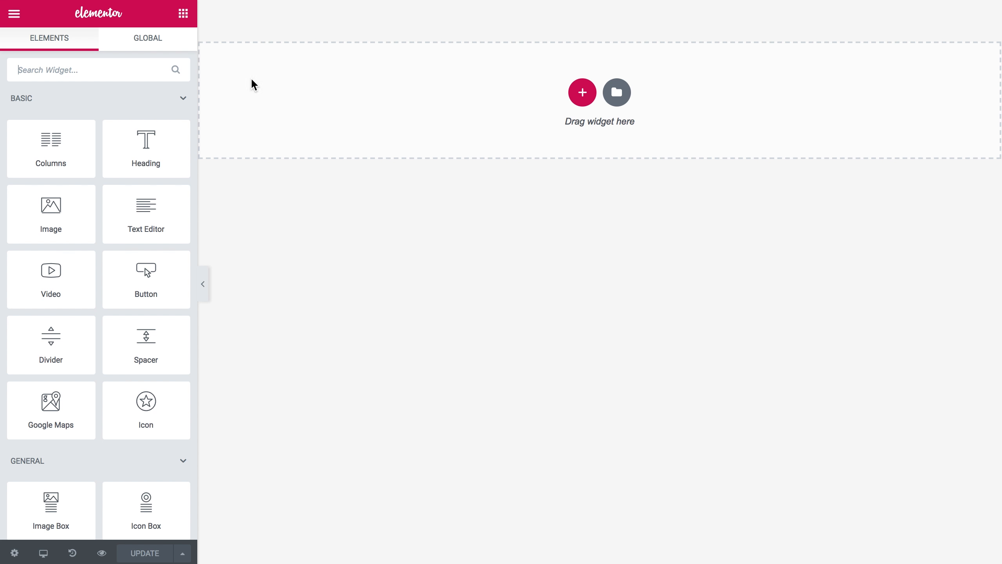
mouse_move(309, 182)
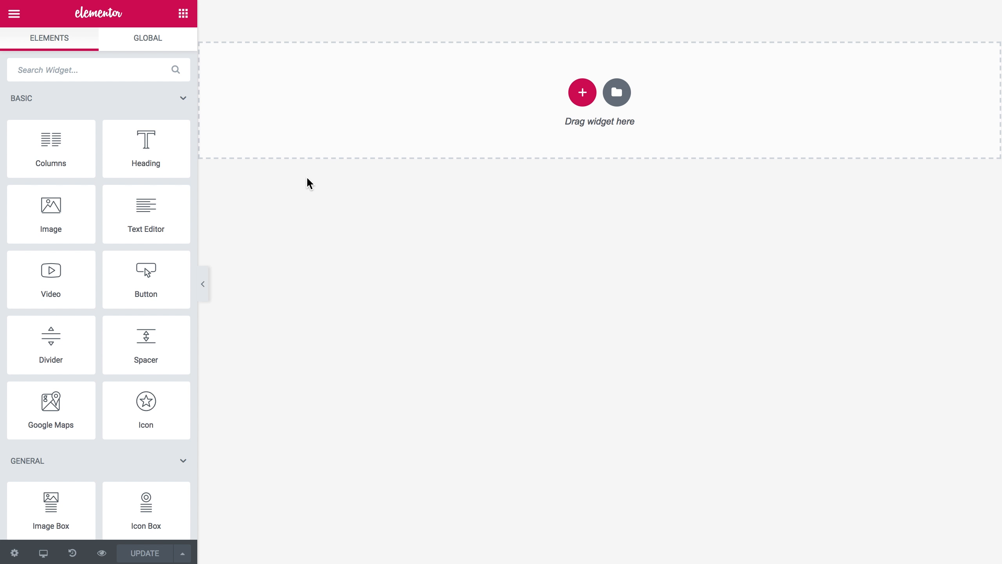
mouse_move(330, 162)
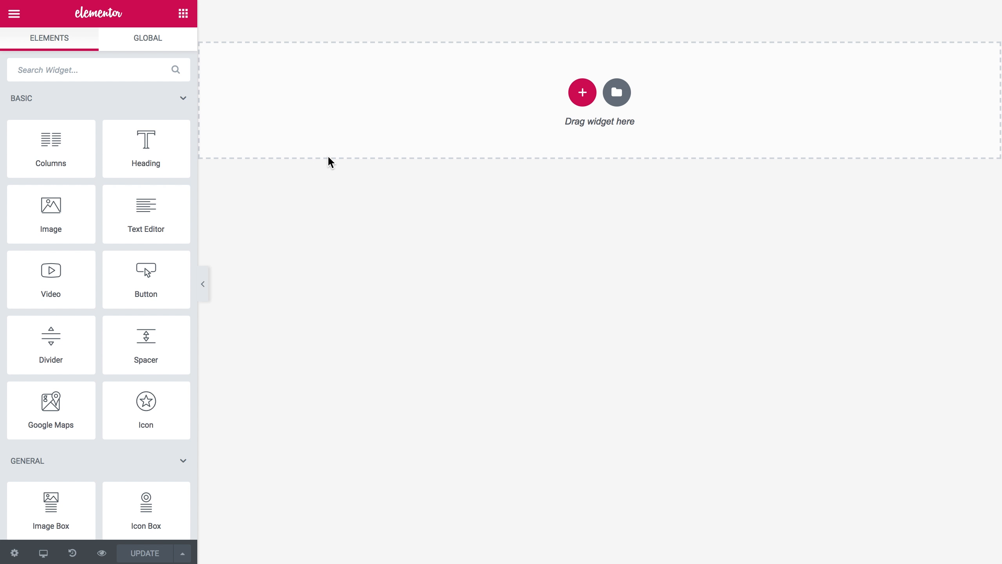
mouse_move(141, 122)
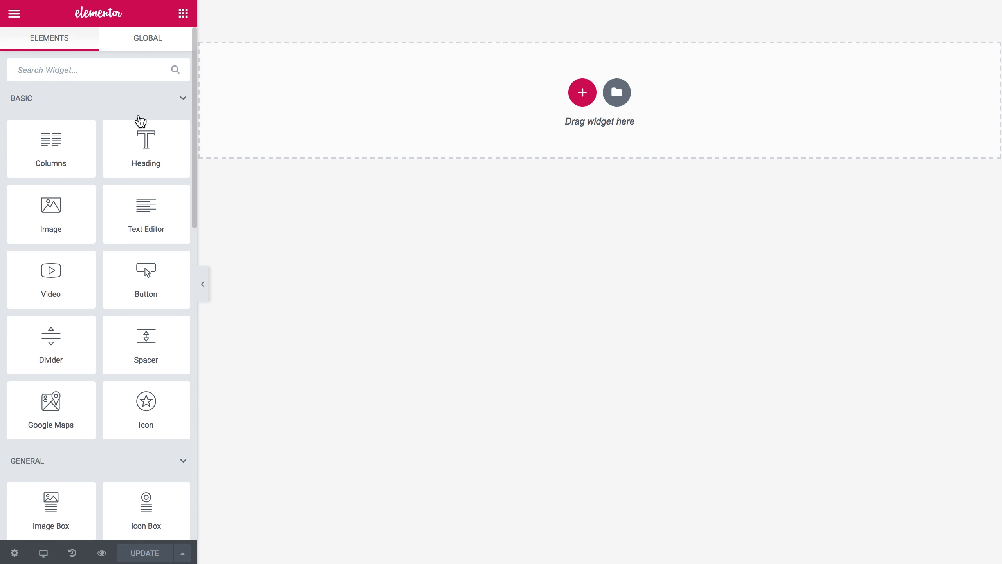
Place a Mega Menu widget onto the empty Elementor page, menu not yet chosen
scroll("down", 3)
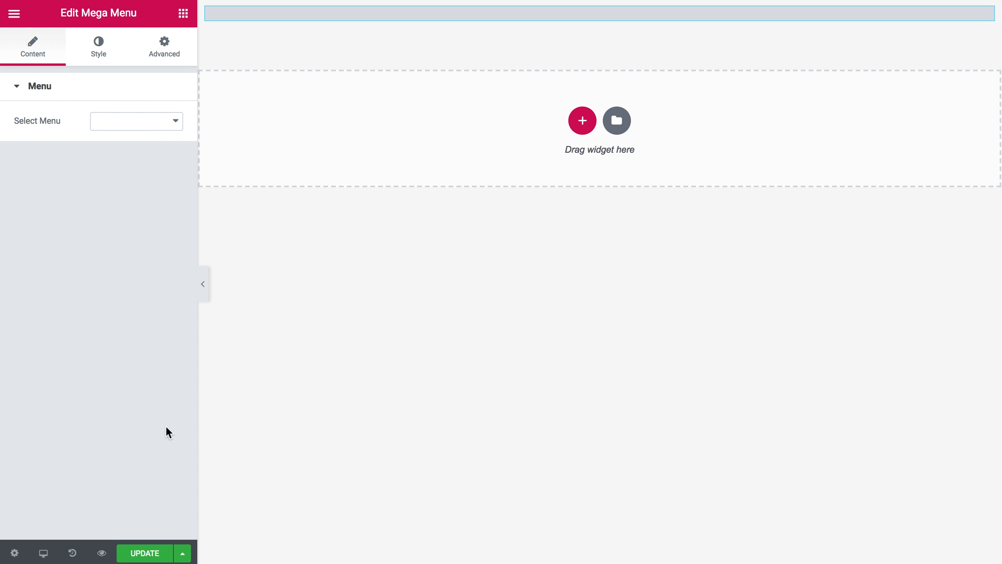
Assign 'Menu for Tutorial' to the Mega Menu widget, showing Home, Services, About, Privacy Policy, Sample Page
left_click(136, 121)
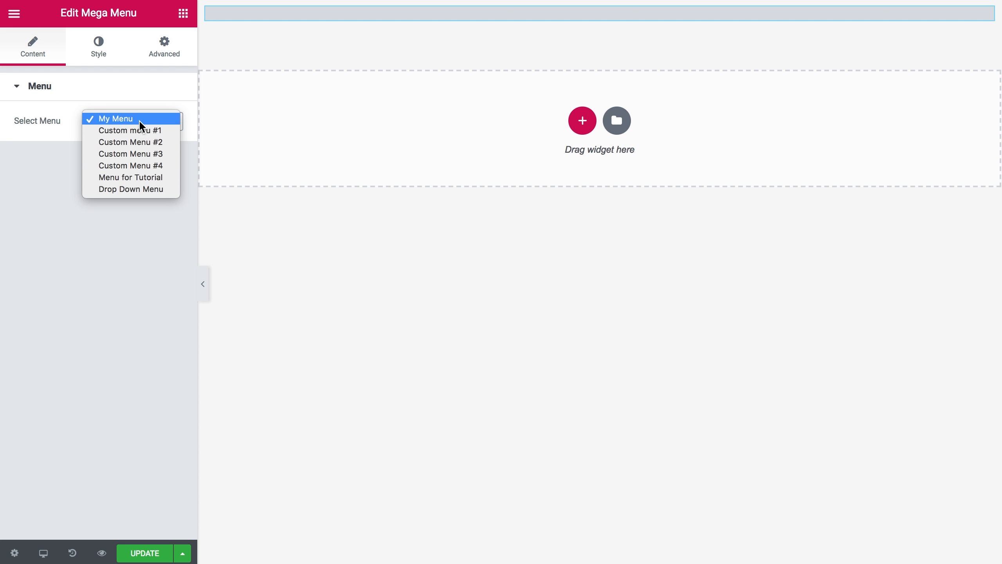
left_click(130, 177)
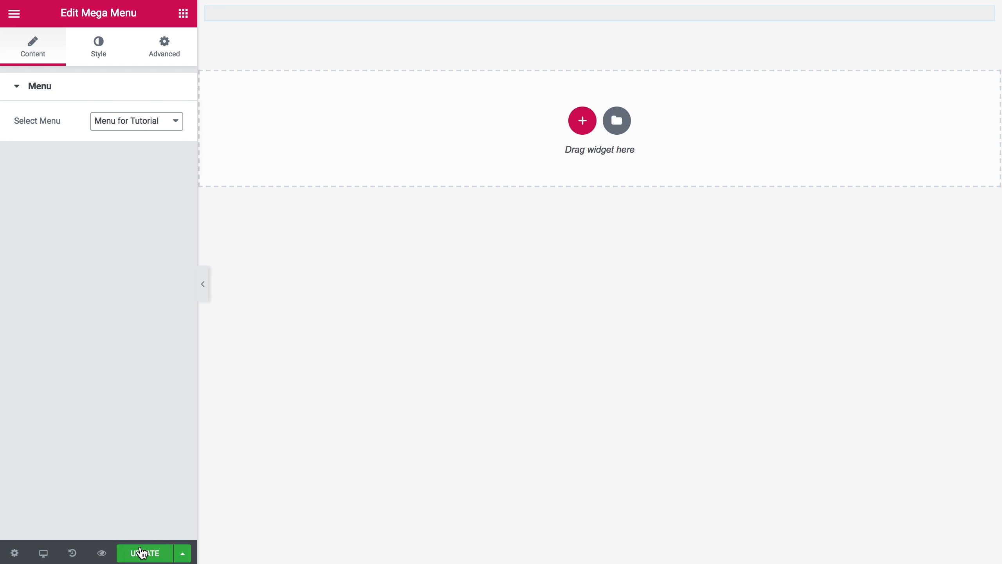
left_click(144, 552)
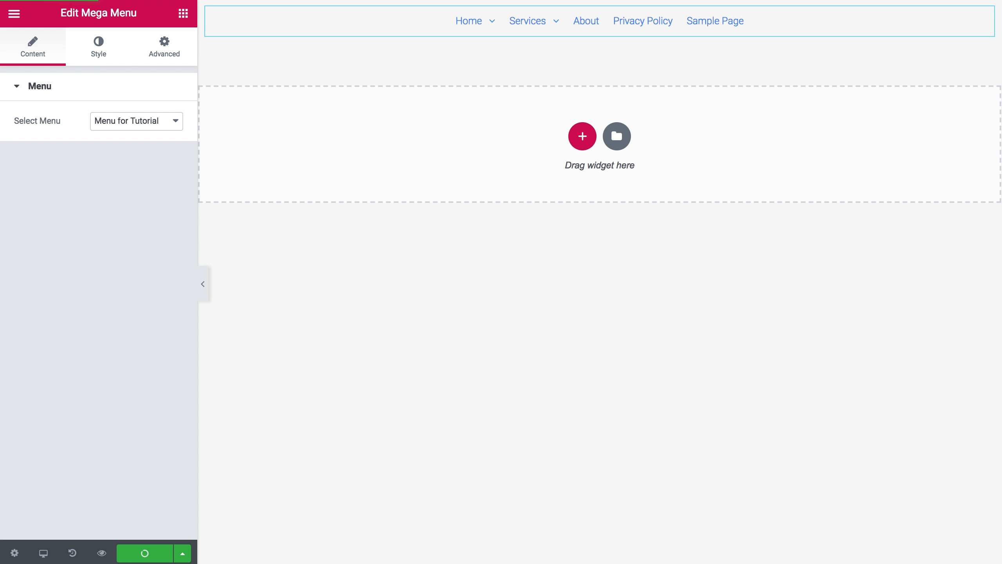
left_click(144, 552)
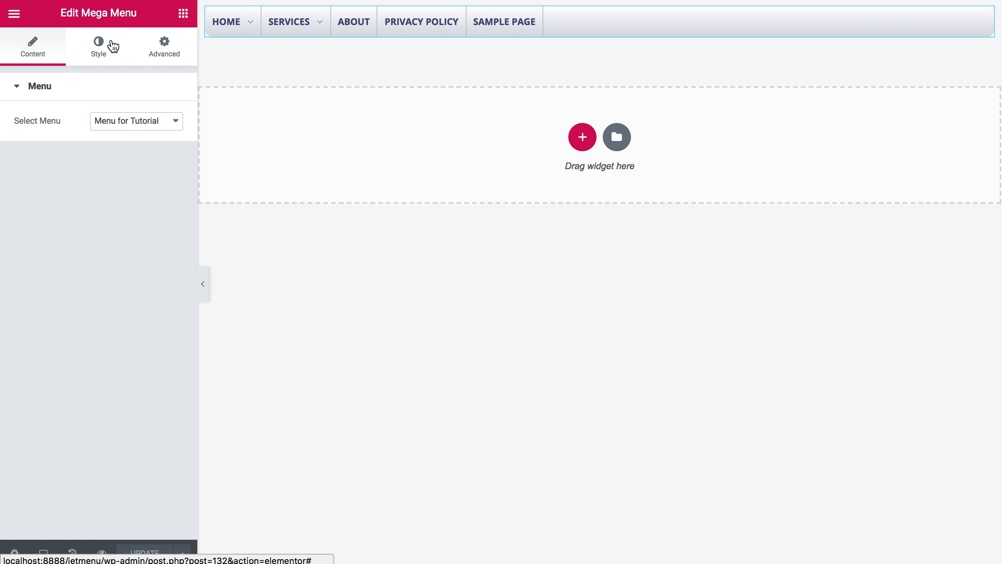
In Menu Container style, center the items and apply a light-to-dark blue gradient background
left_click(97, 47)
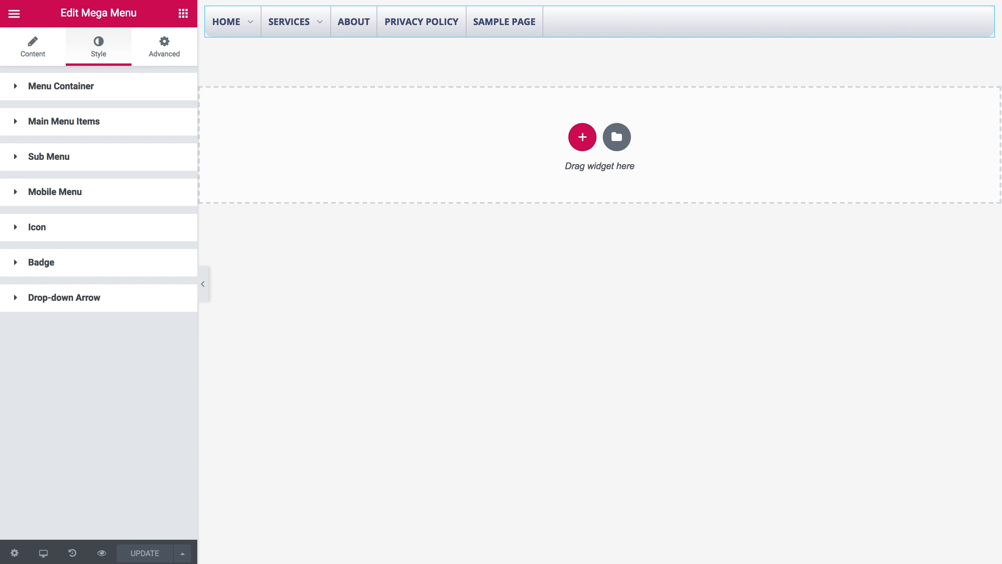
mouse_move(144, 101)
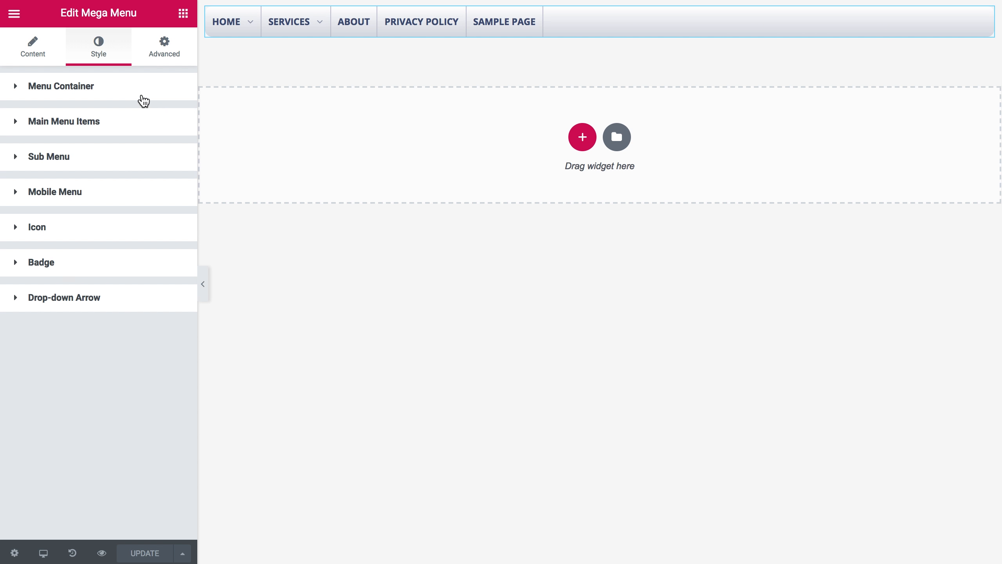
left_click(61, 86)
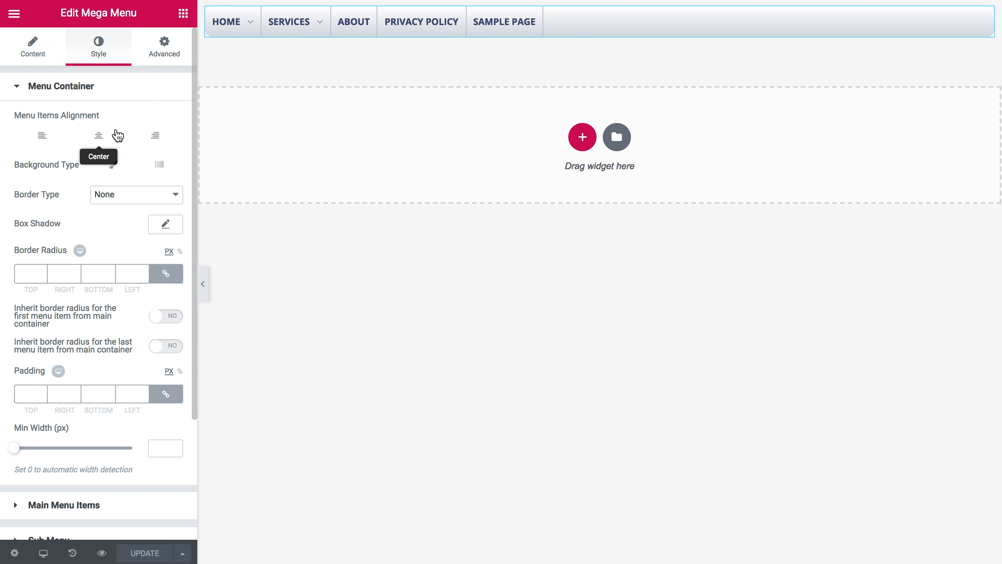
left_click(159, 165)
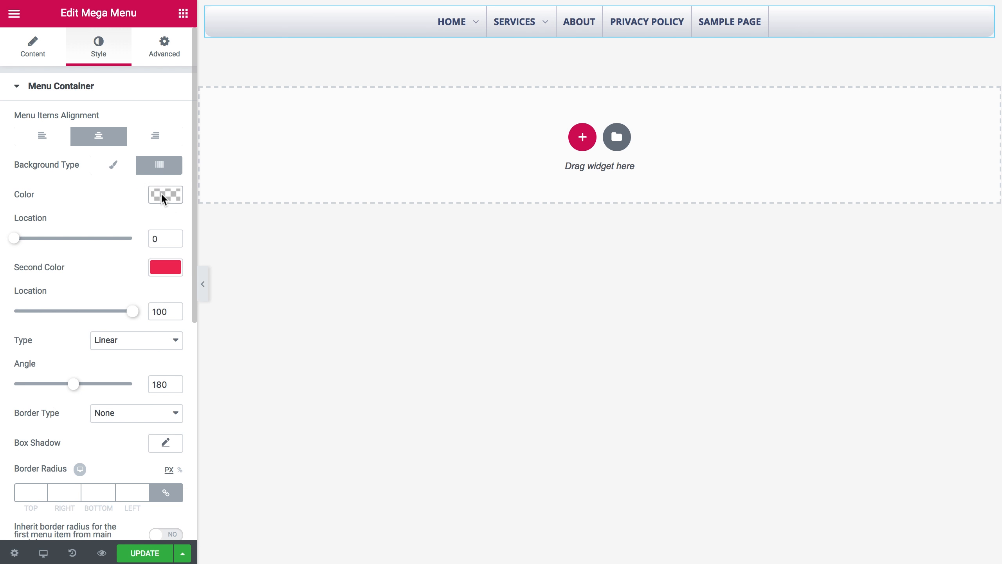
left_click(165, 195)
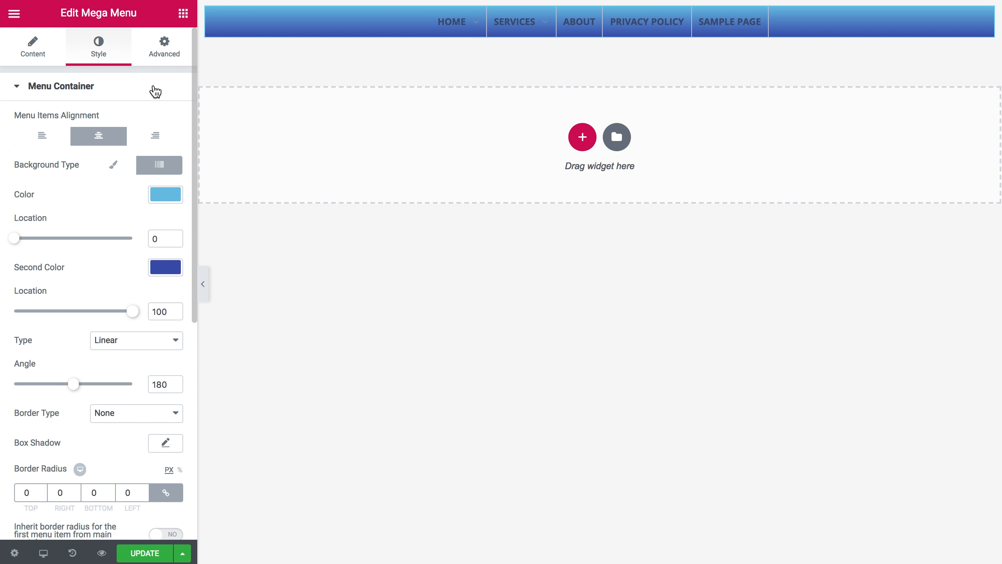
left_click(62, 86)
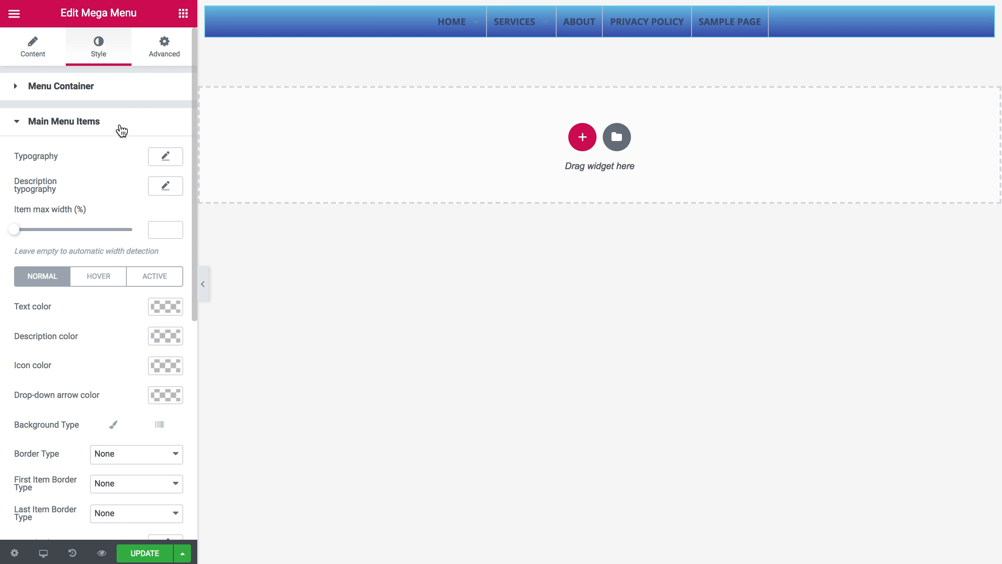
Make the main menu item text white in the Normal state
left_click(166, 306)
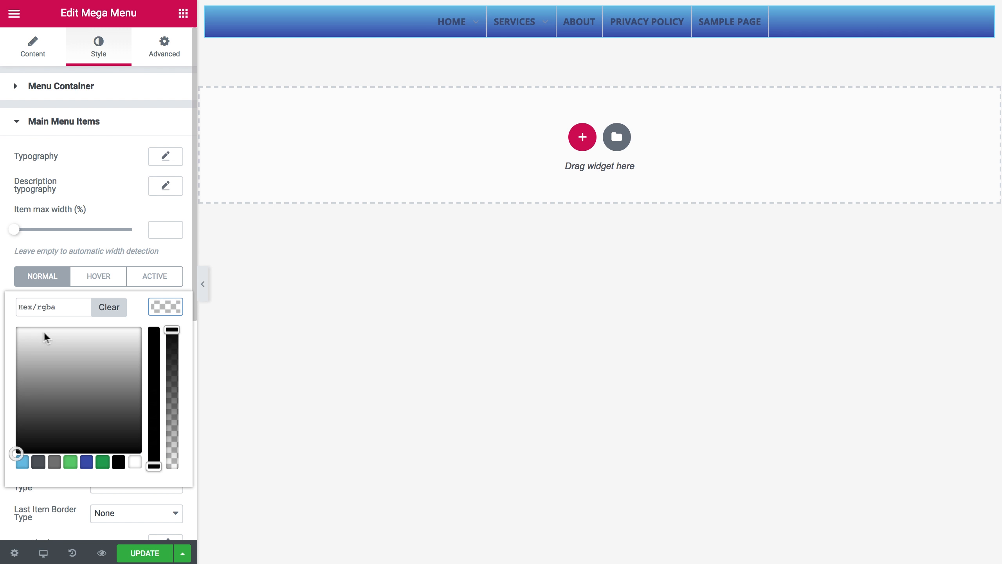
left_click(134, 461)
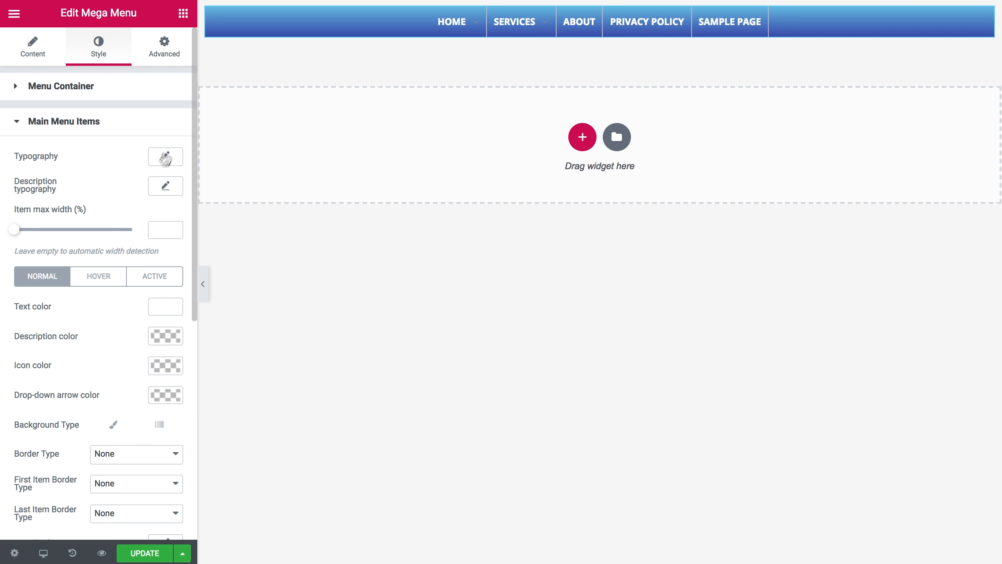
scroll("down", 3)
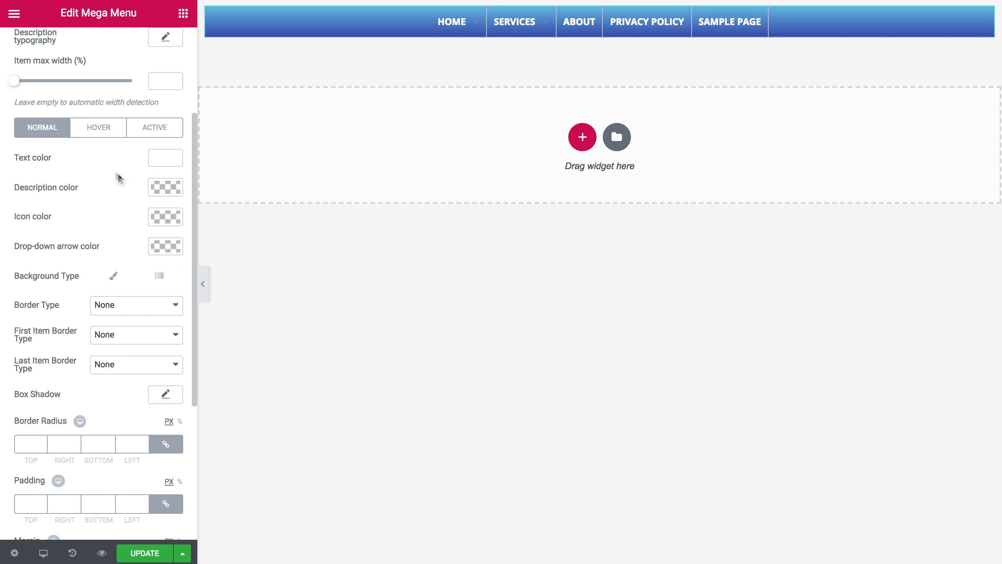
left_click(98, 127)
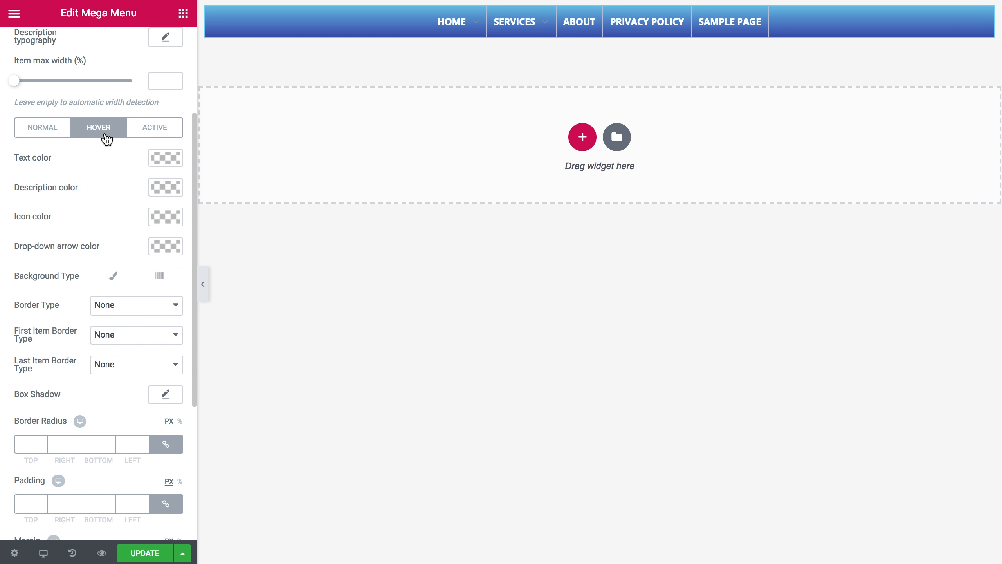
mouse_move(159, 276)
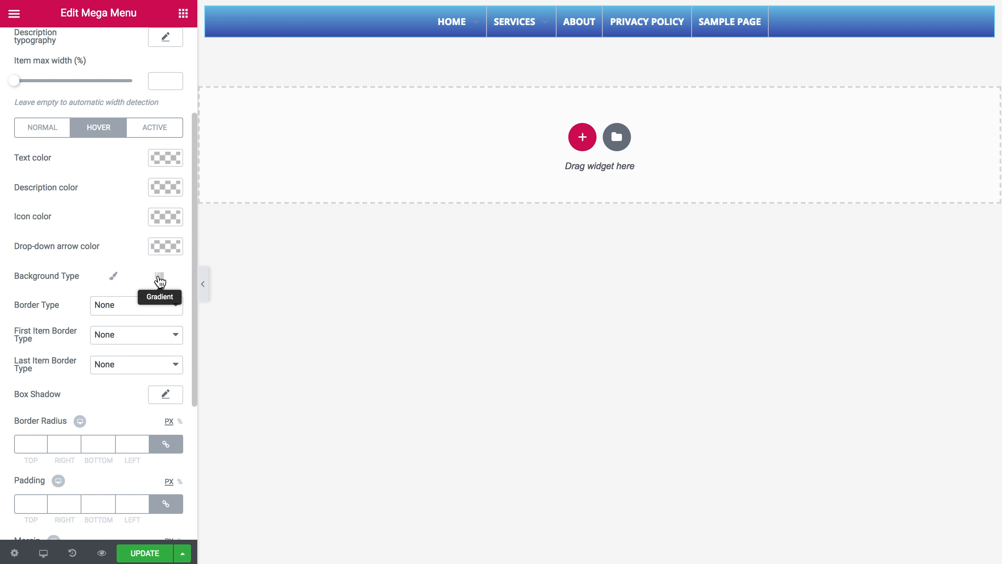
Check the Hover state options and preview the Home dropdown panel
left_click(159, 276)
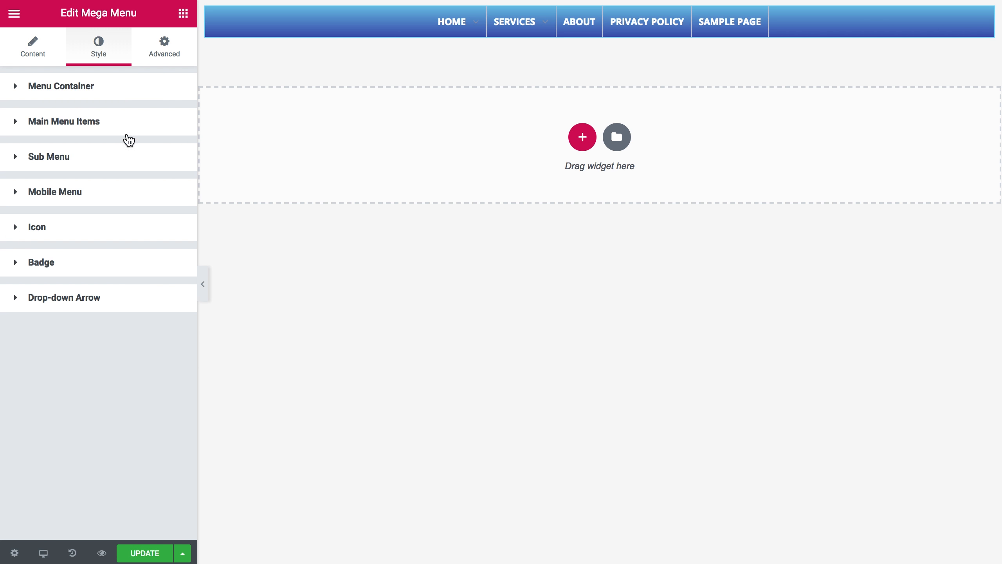
left_click(65, 122)
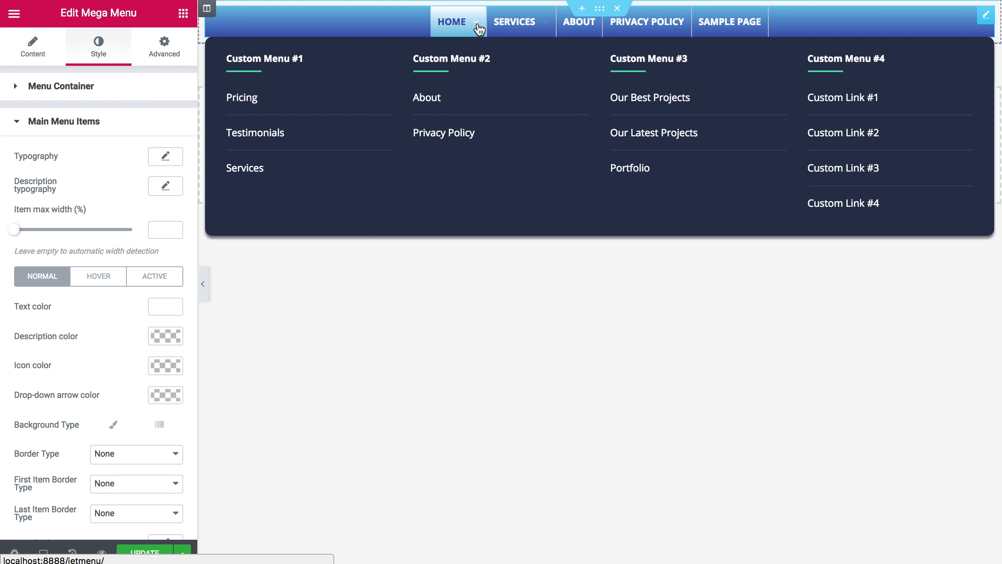
scroll("down", 3)
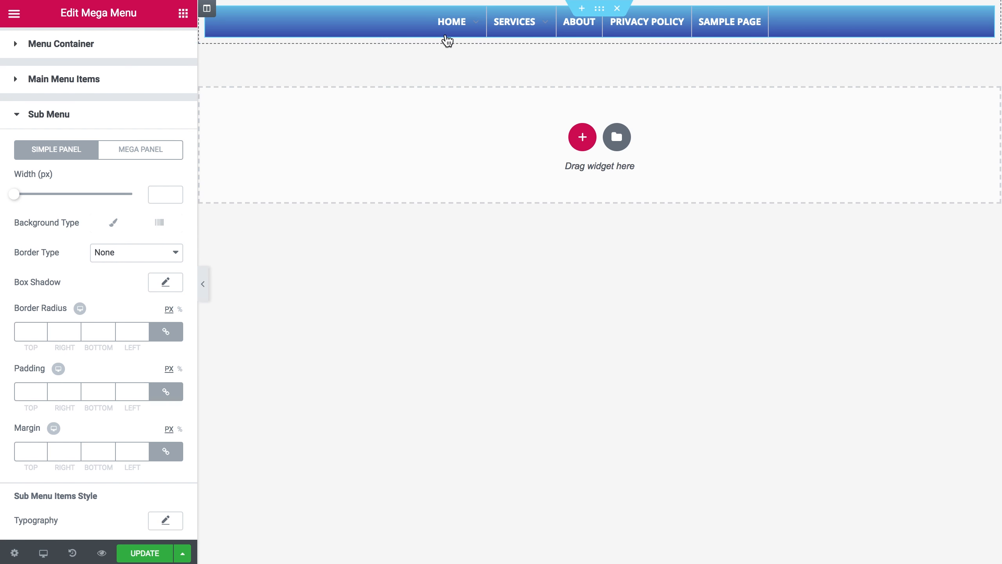
Review the Sub Menu simple and mega panel border options, then collapse the section
left_click(452, 21)
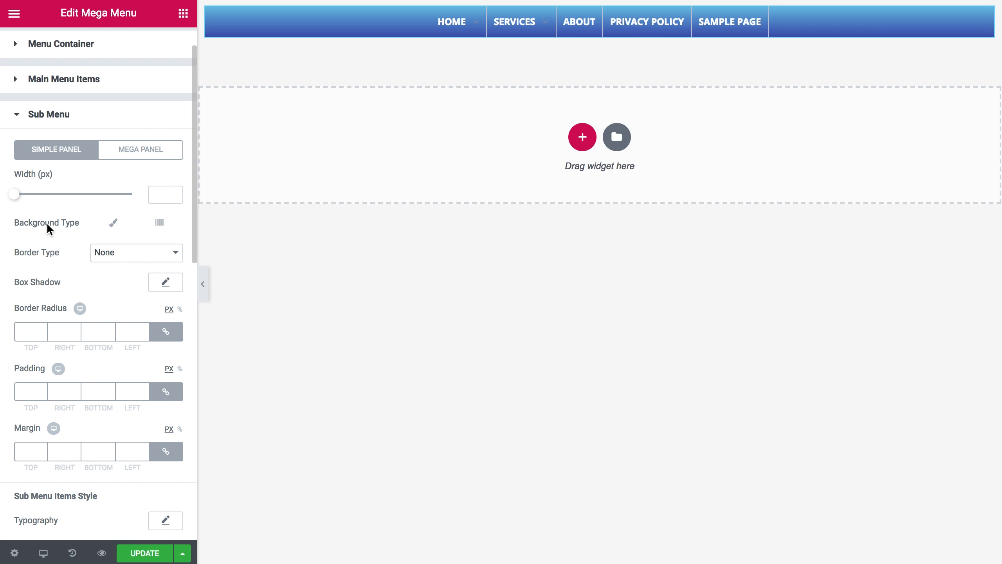
scroll("down", 3)
type("0")
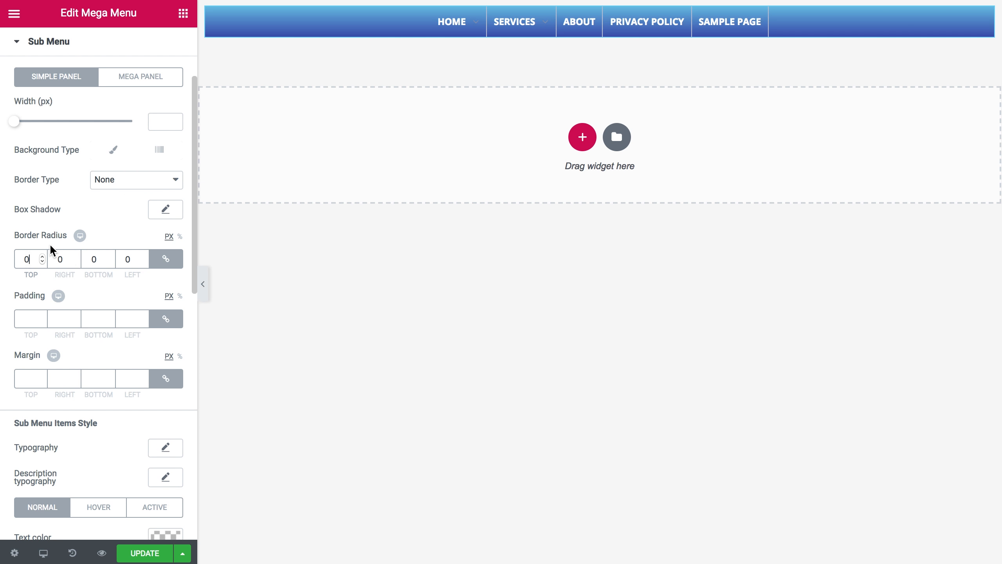
mouse_move(114, 149)
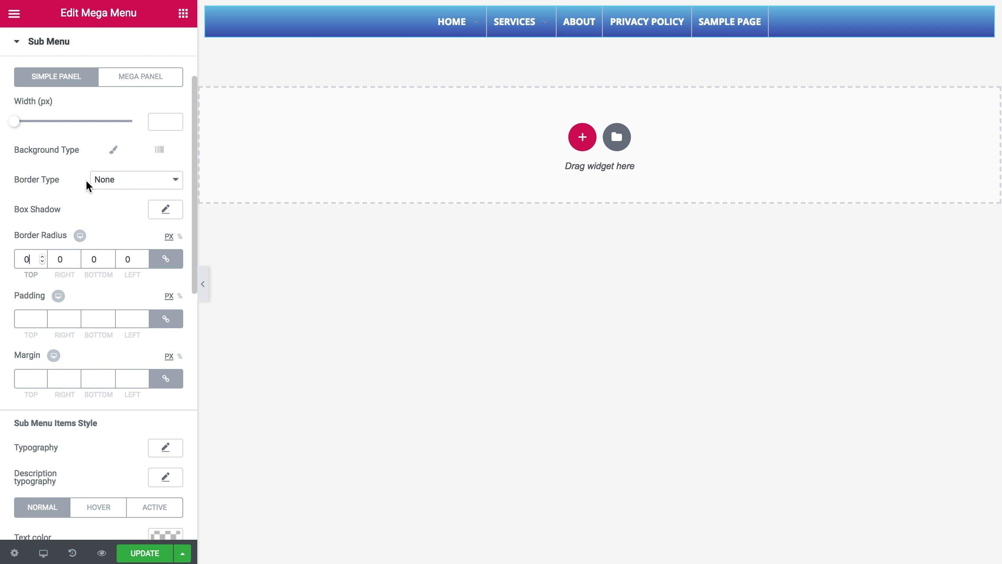
scroll("down", 3)
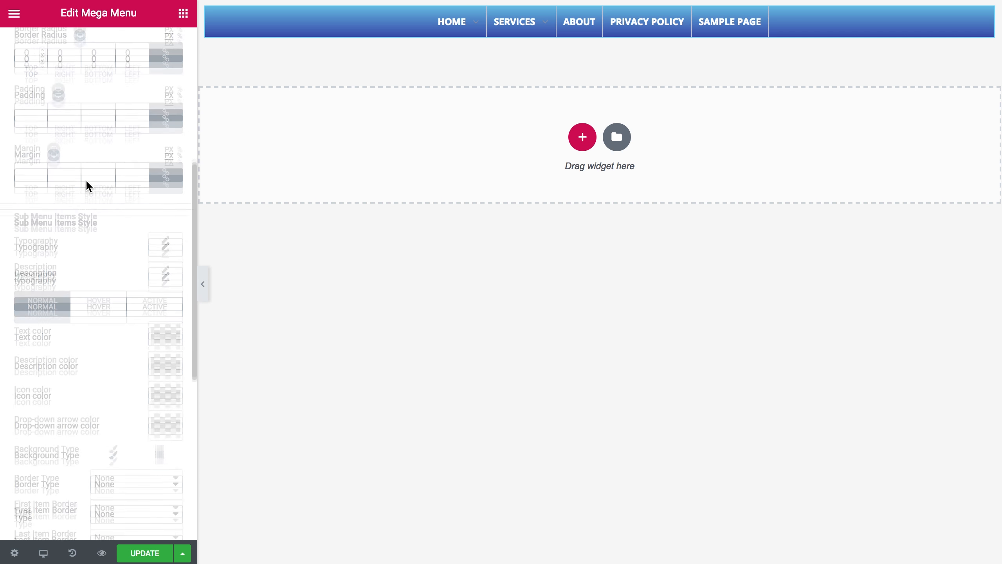
scroll("down", 3)
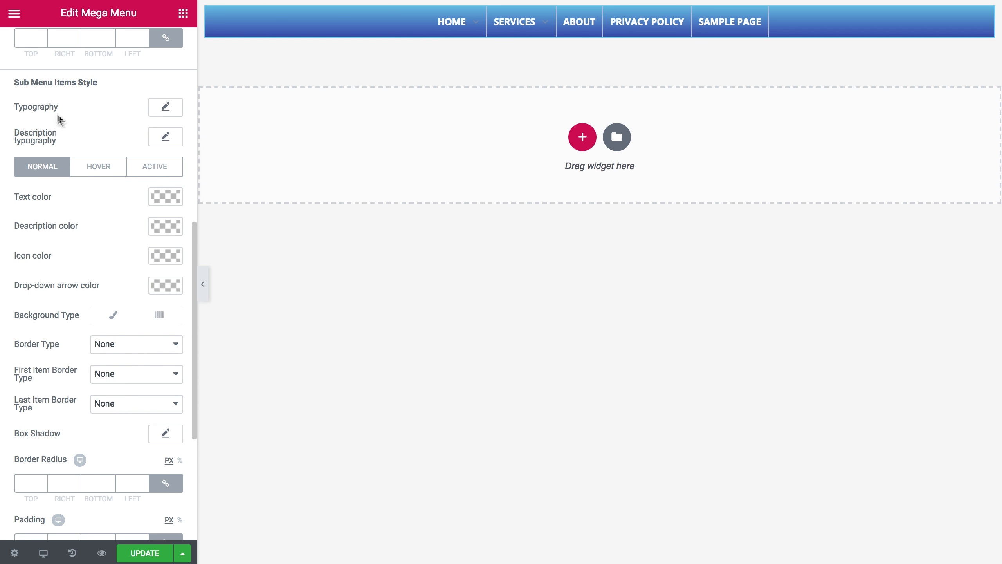
mouse_move(54, 120)
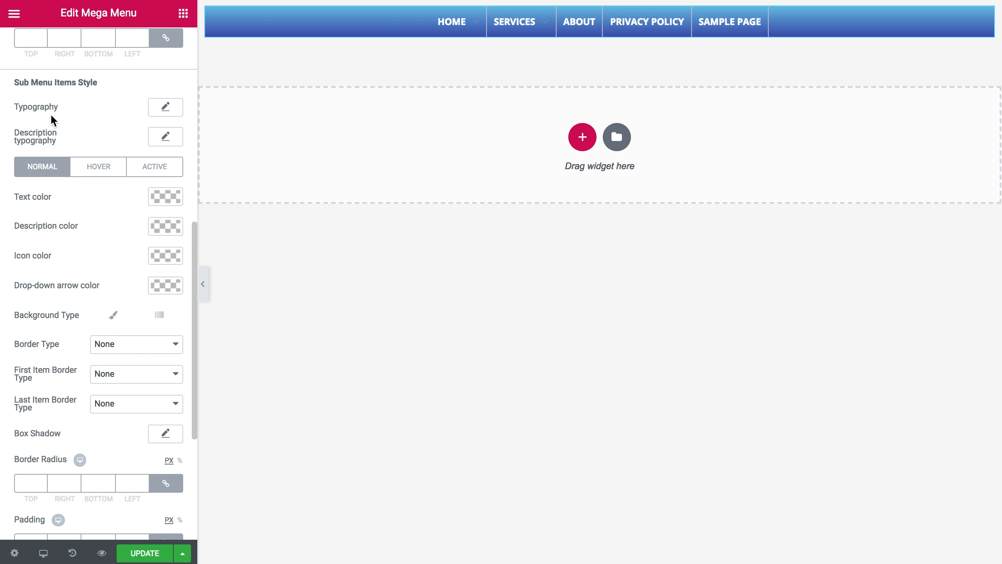
scroll("down", 3)
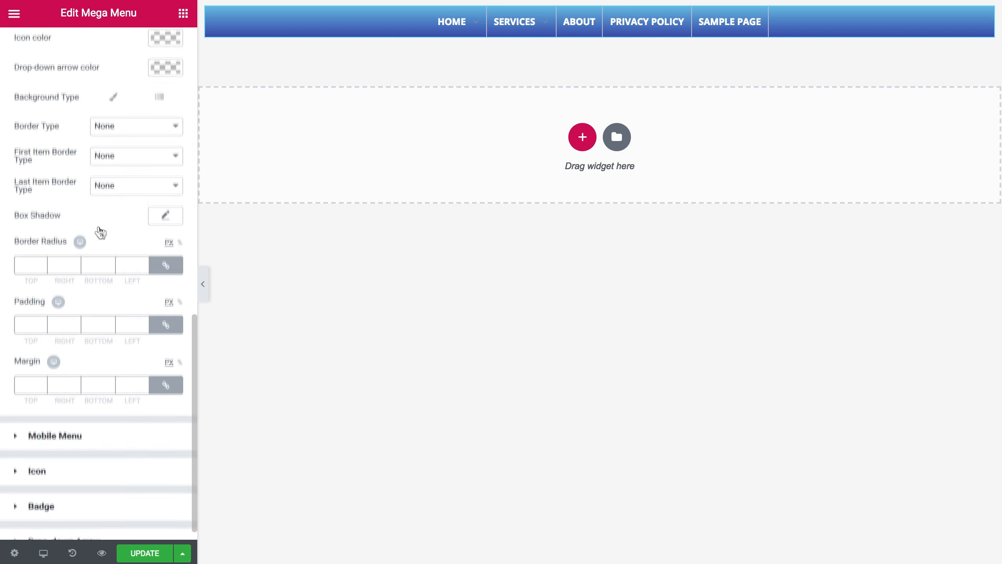
scroll("up", 3)
type("0")
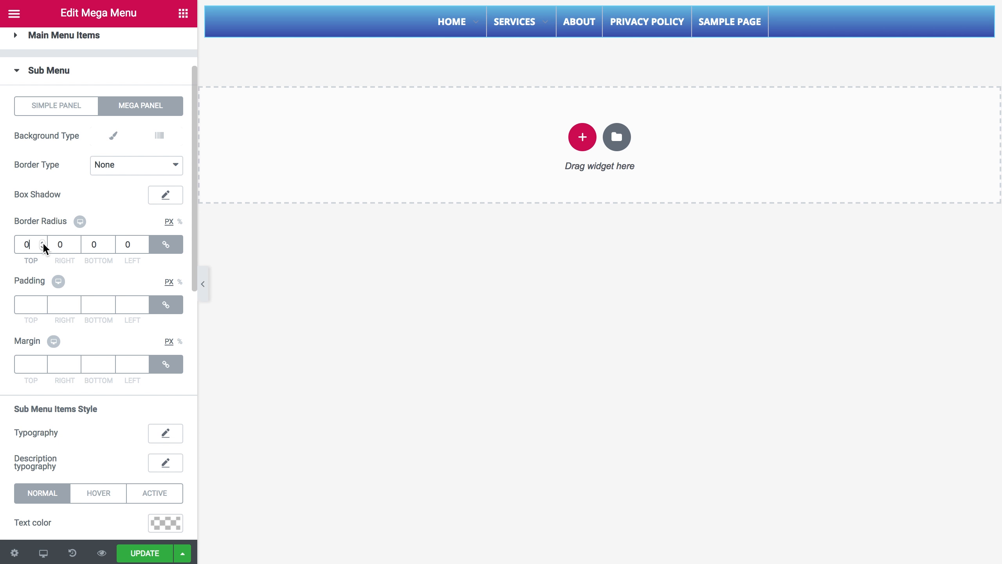
left_click(113, 134)
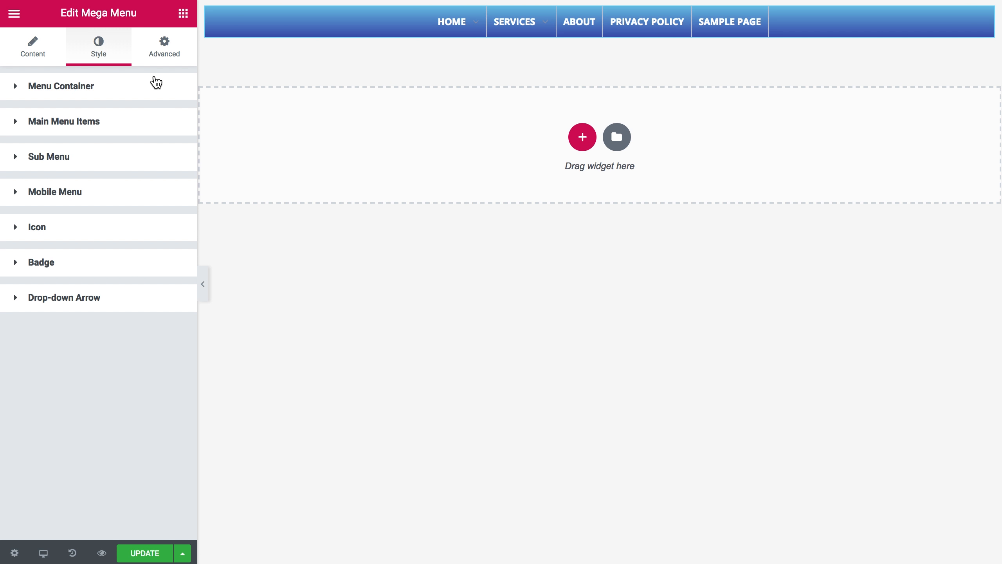
Preview the page at phone size and expand the mobile menu to see its colors
left_click(55, 192)
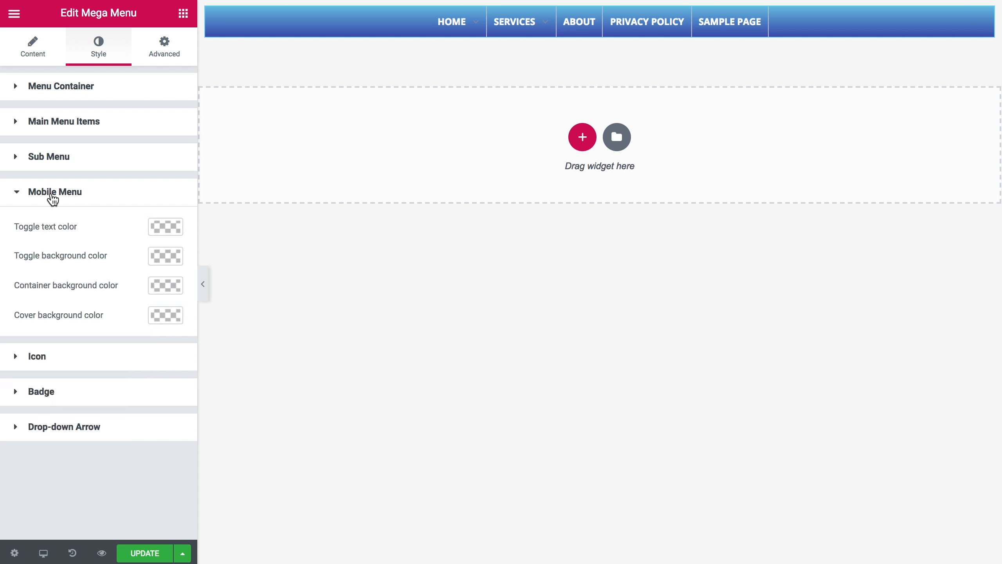
mouse_move(81, 491)
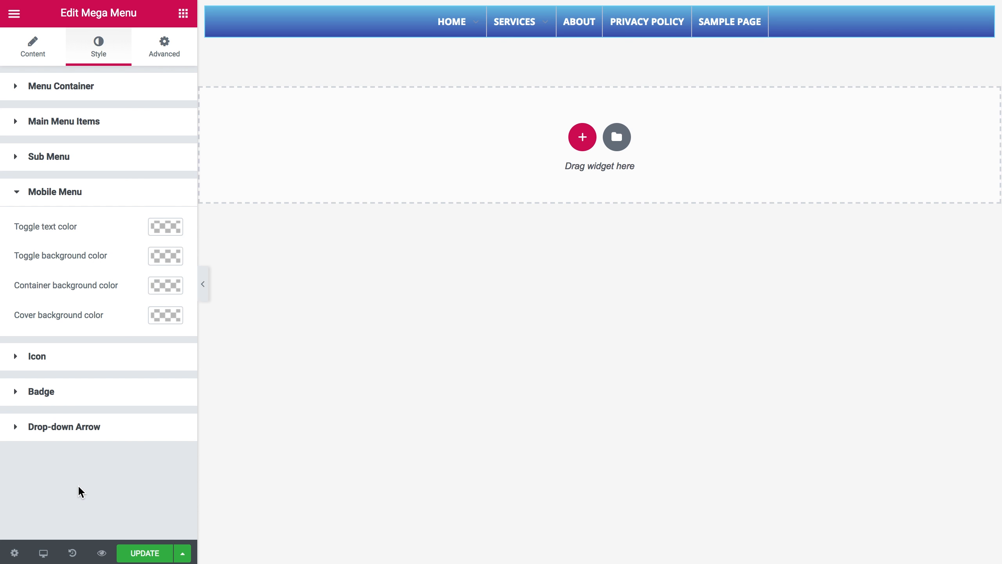
left_click(44, 552)
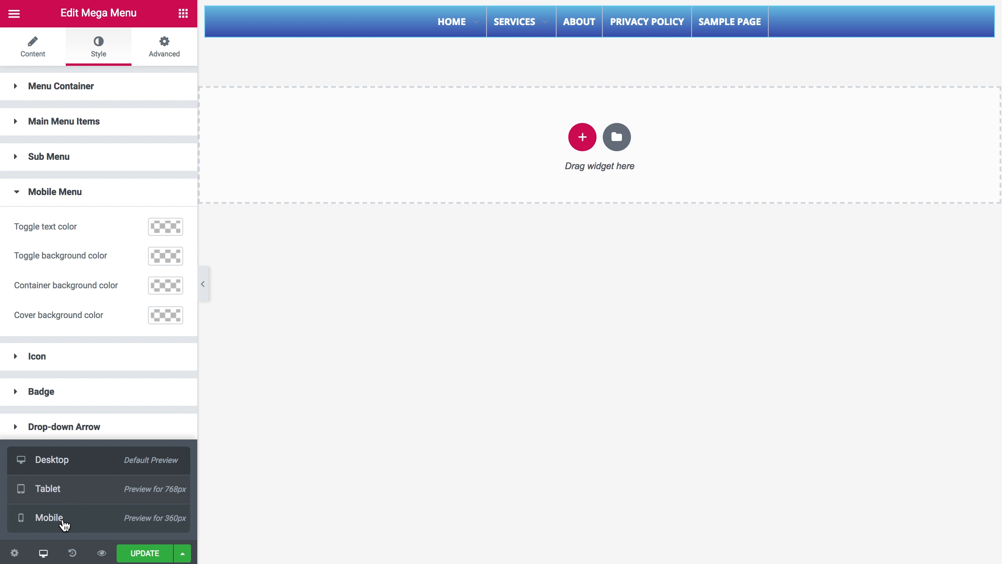
left_click(49, 517)
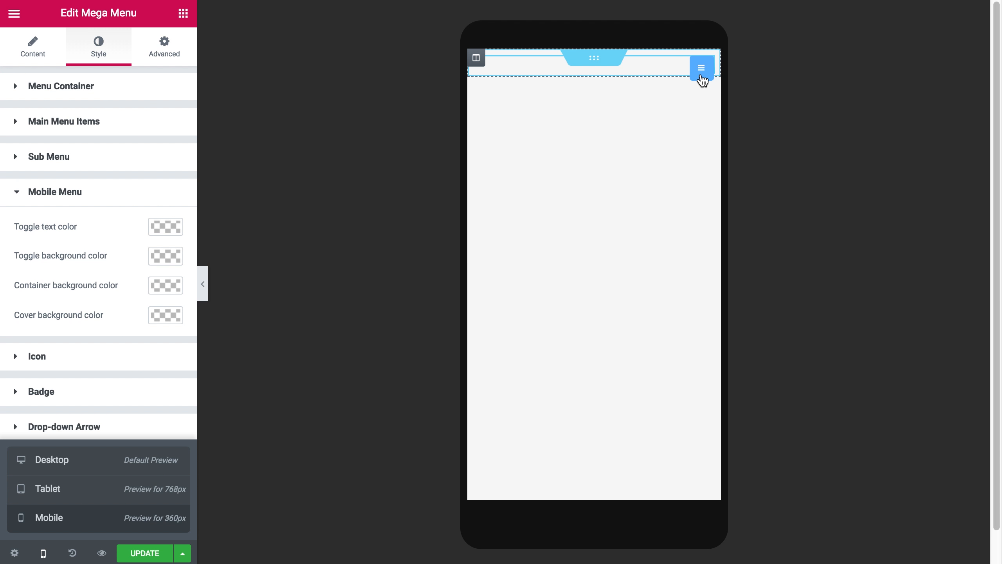
left_click(701, 68)
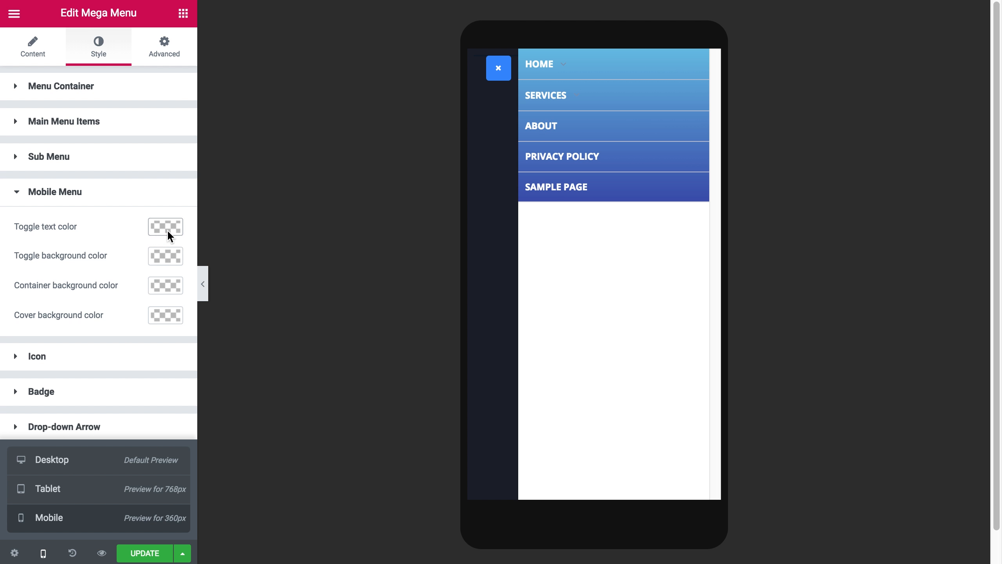
Give the mobile cover and toggle dark blue backgrounds, the container white, and save with Update
left_click(165, 314)
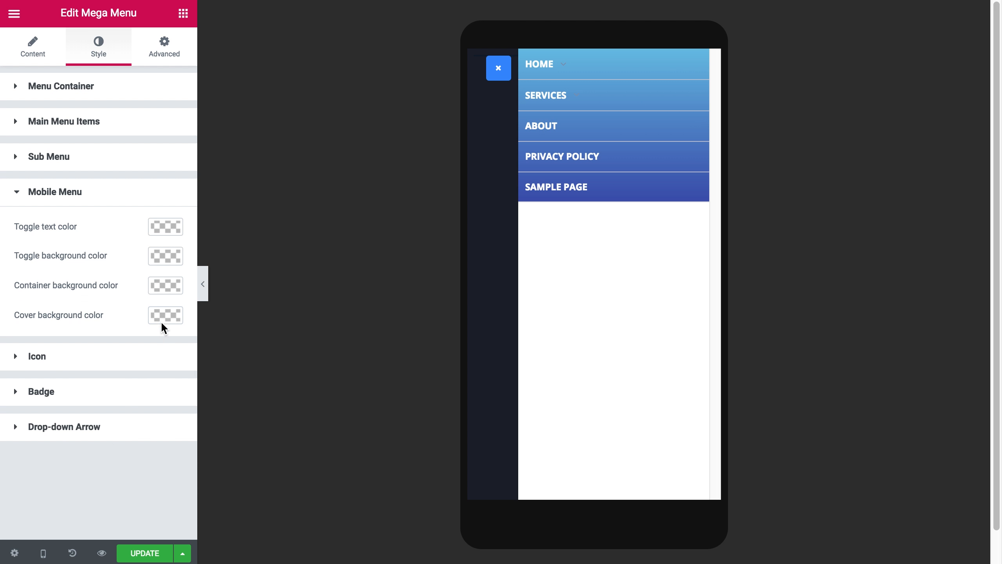
left_click(165, 314)
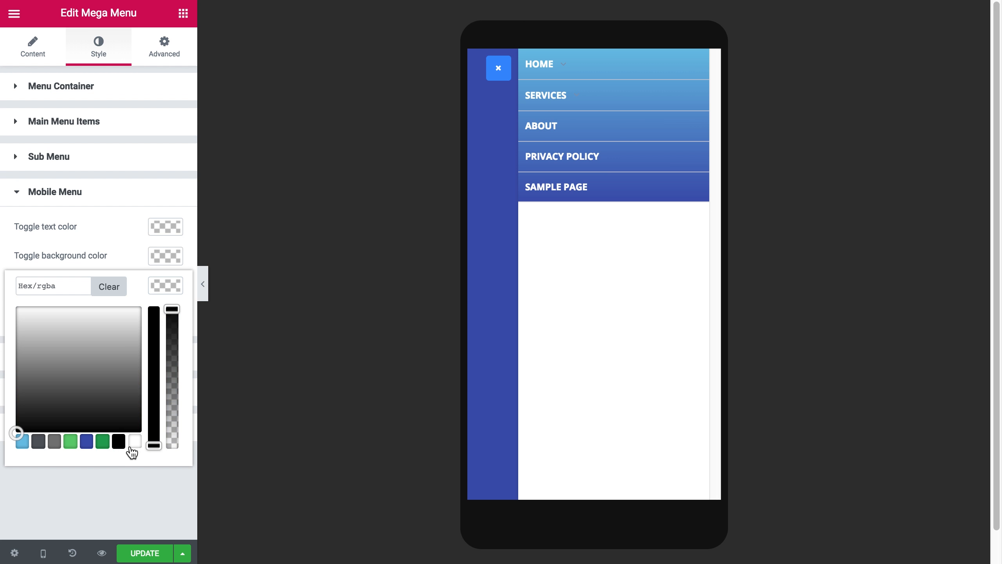
left_click(165, 227)
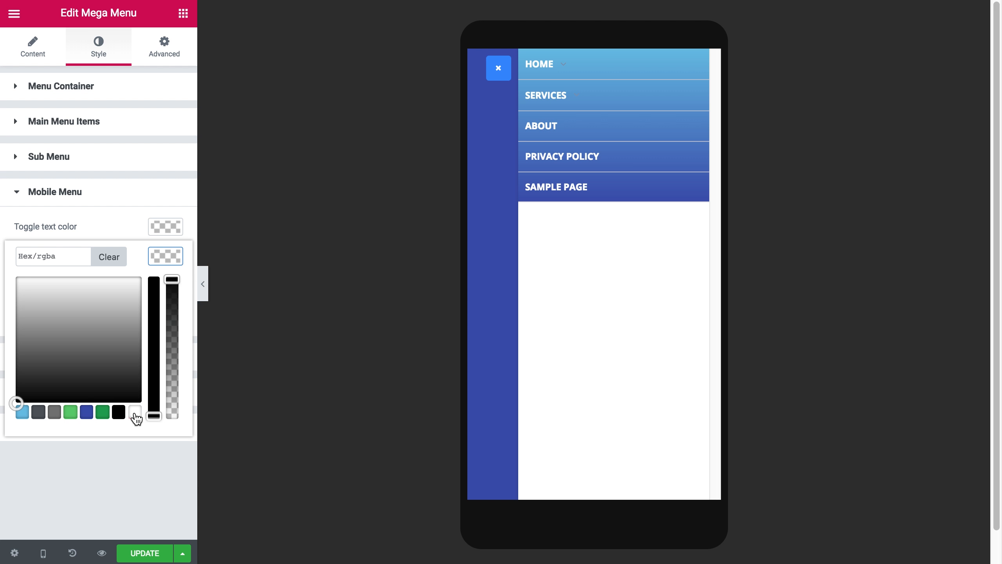
left_click(86, 412)
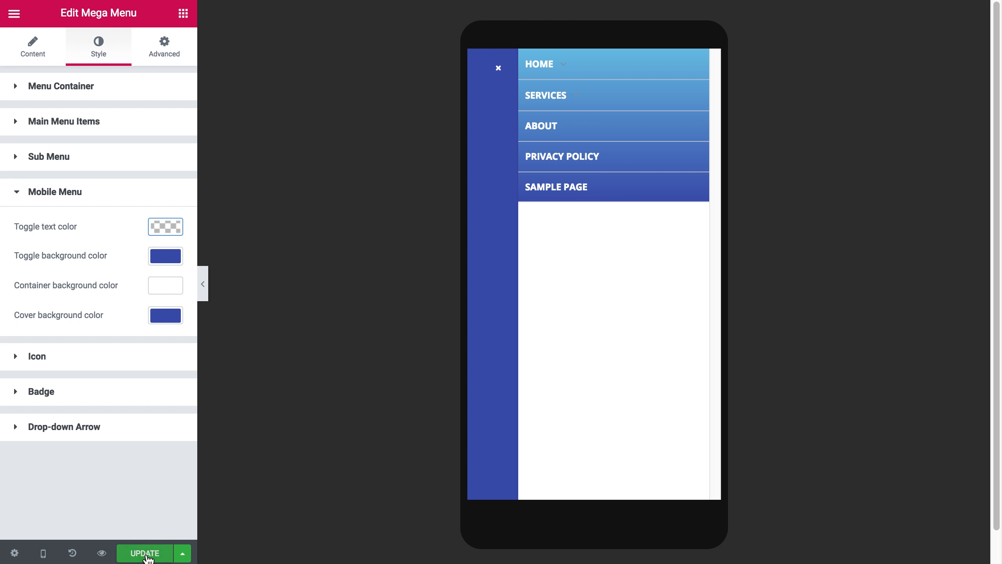
left_click(43, 552)
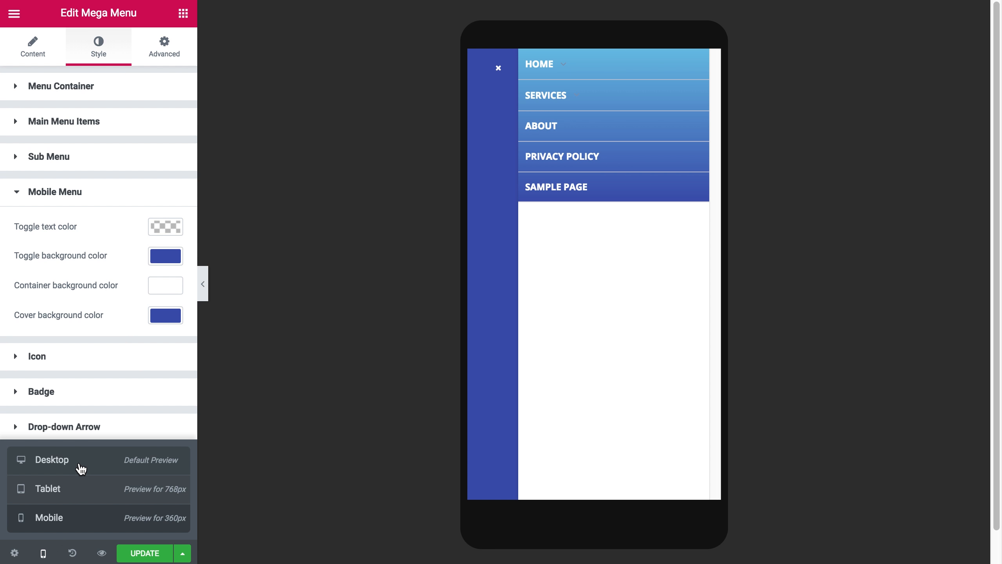
left_click(51, 460)
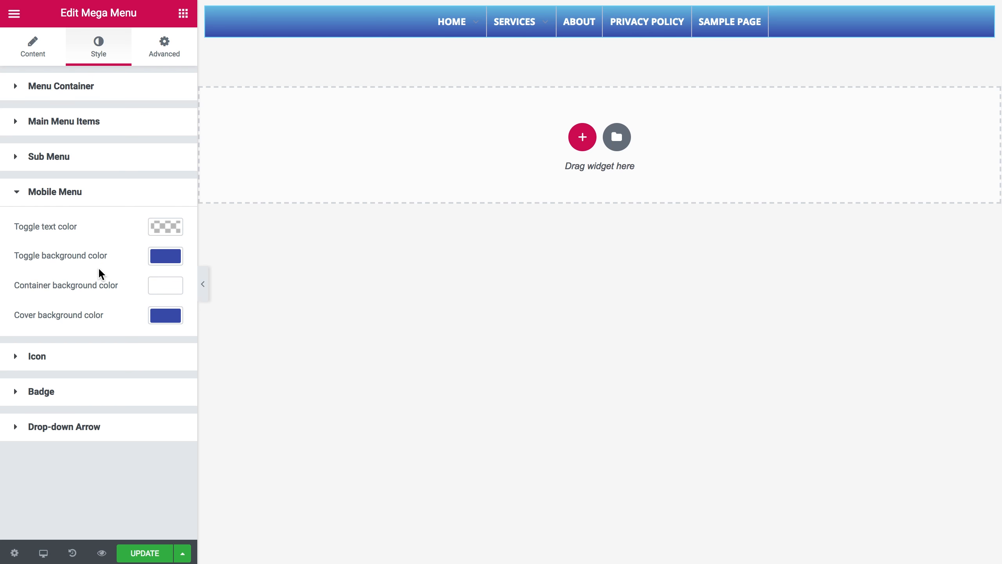
In the Icon style section, set top-level icon font size to 40
left_click(56, 192)
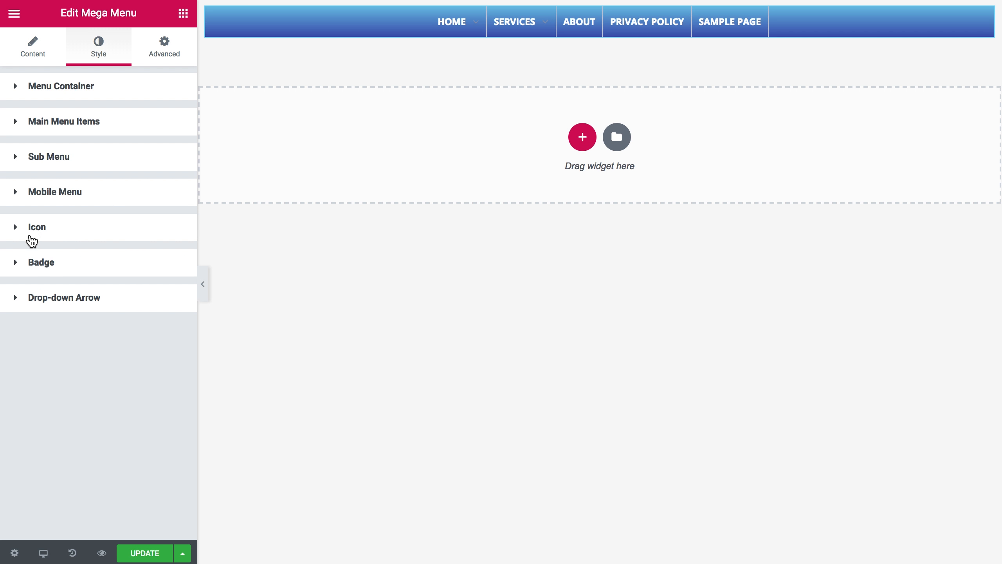
left_click(36, 227)
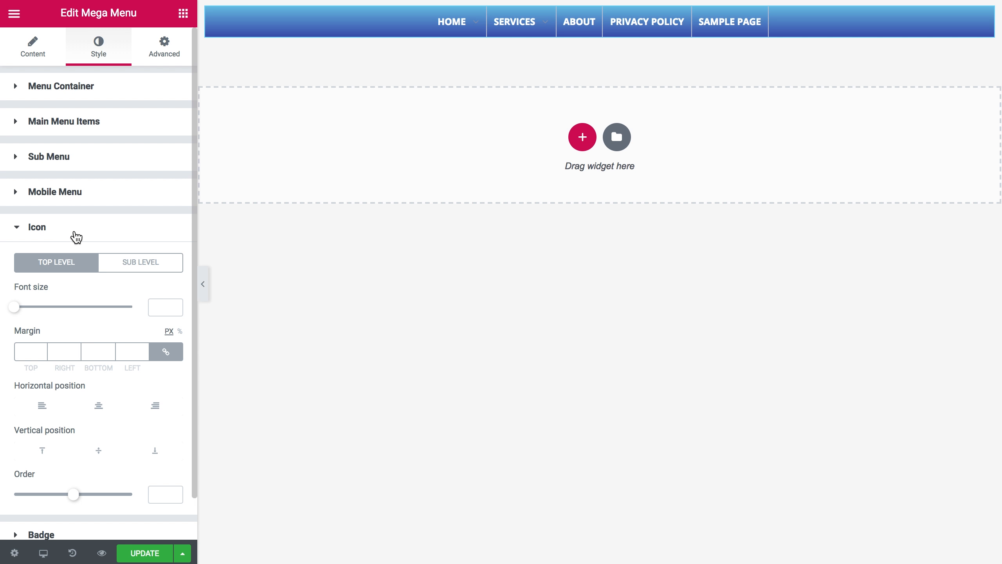
scroll("down", 3)
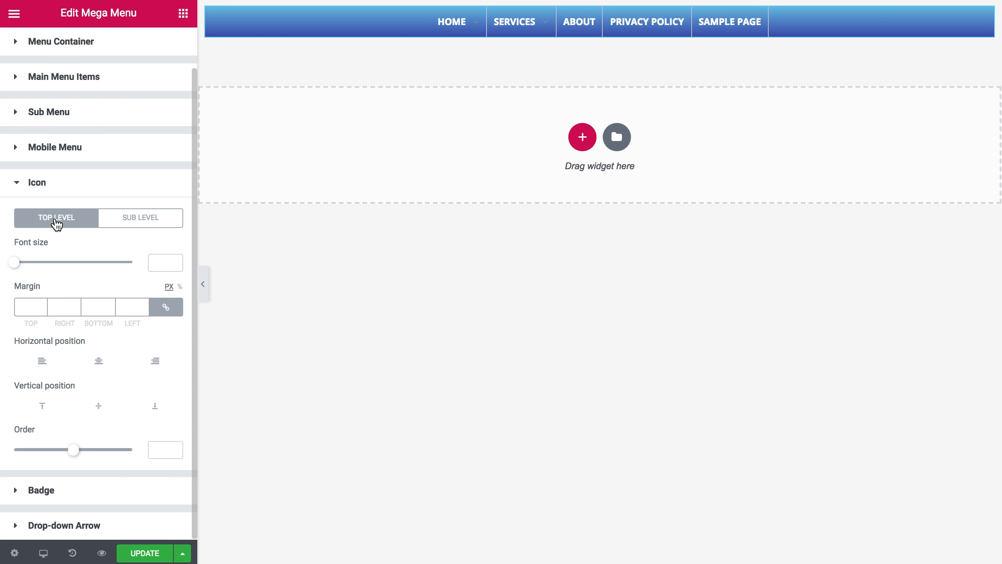
mouse_move(148, 228)
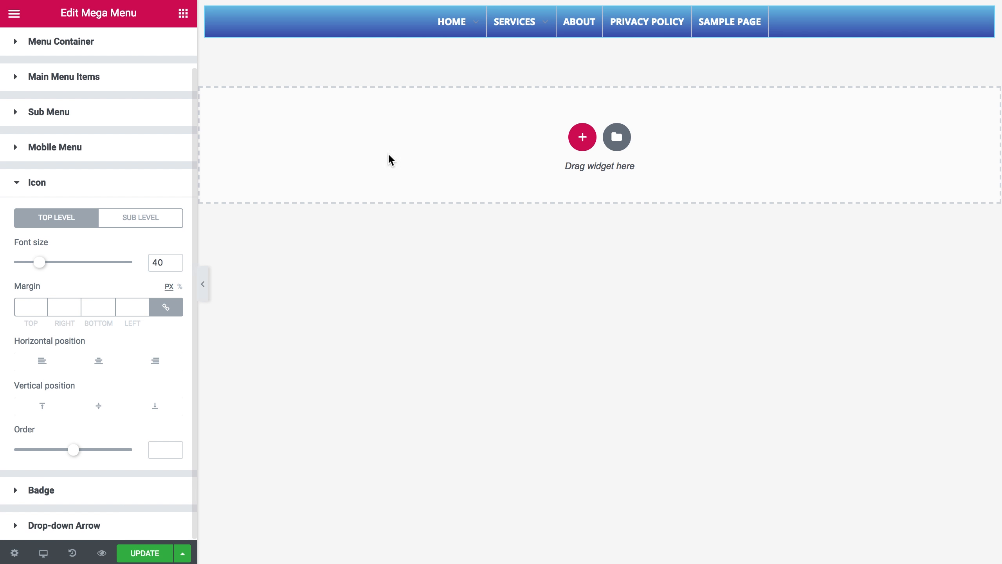
mouse_move(514, 22)
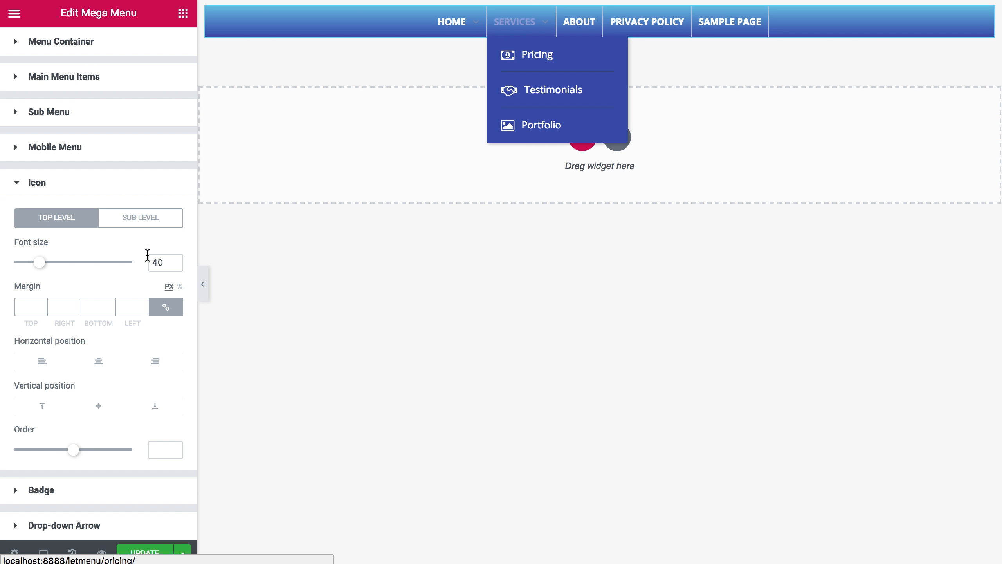
Set sub-level icon font size to 25 and collapse the Icon settings
left_click(140, 218)
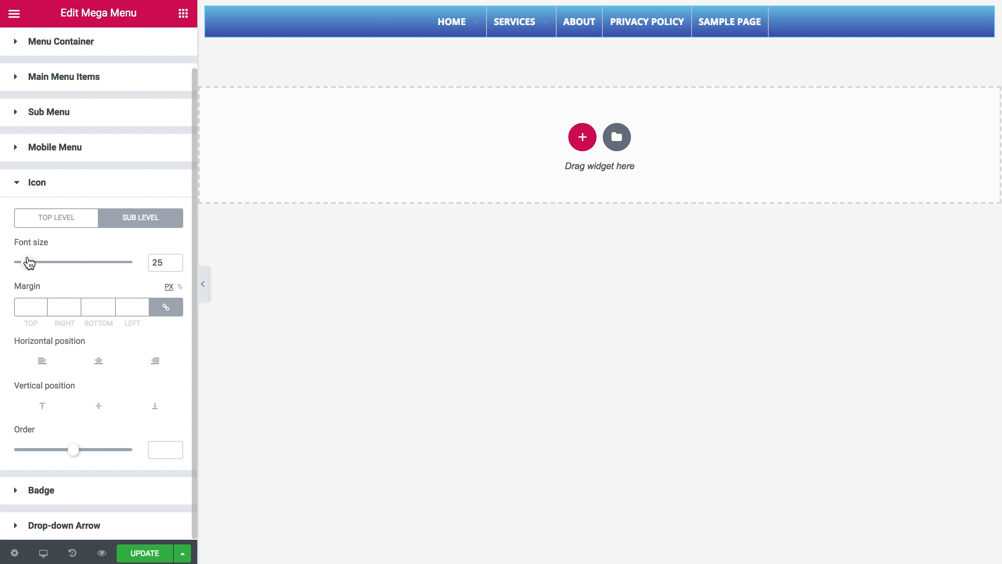
left_click(37, 182)
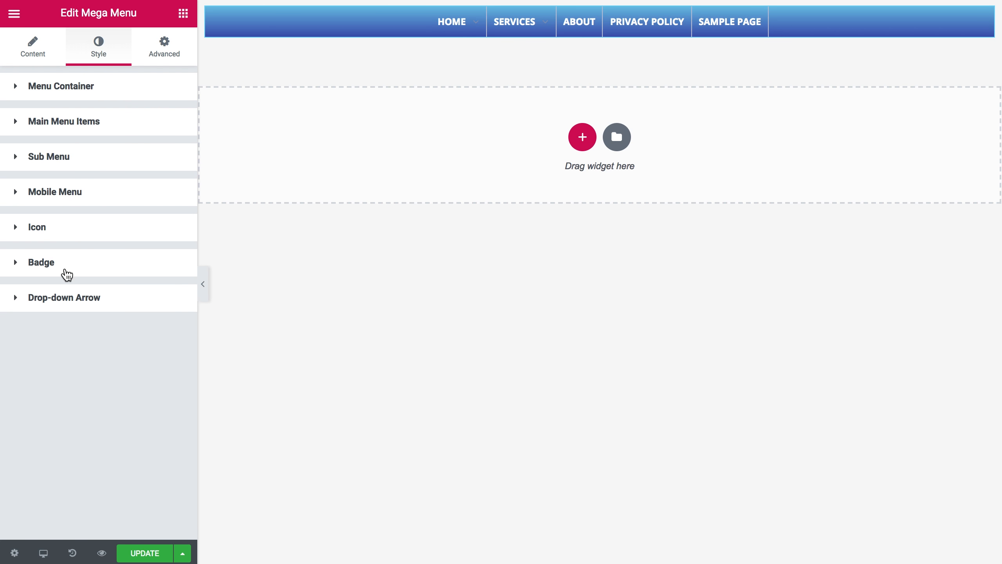
left_click(40, 263)
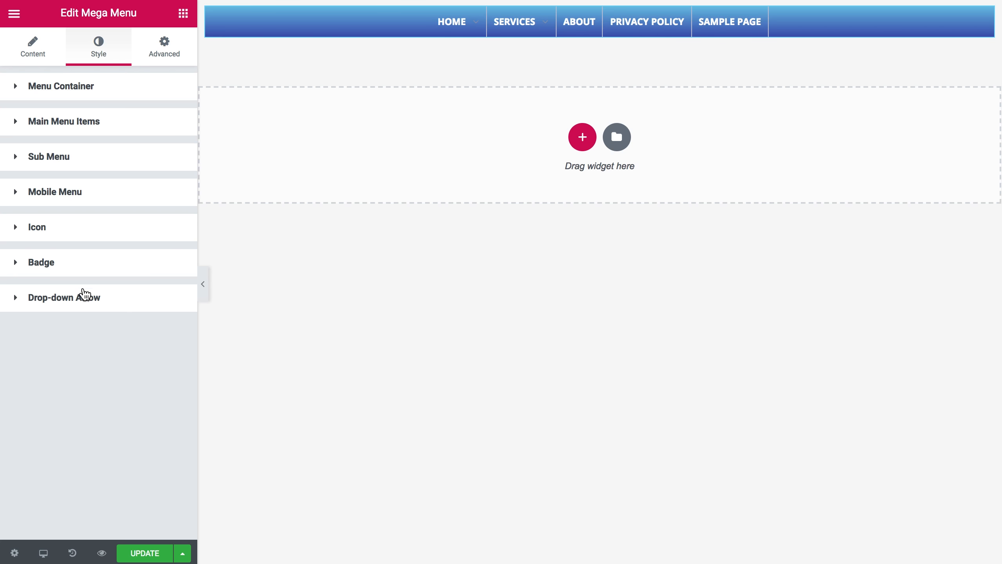
left_click(64, 298)
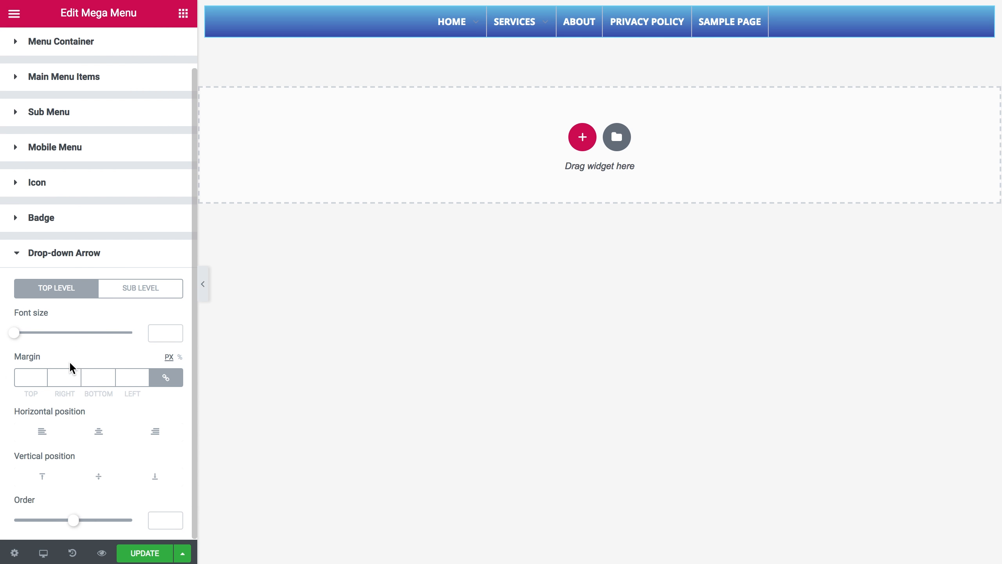
mouse_move(123, 418)
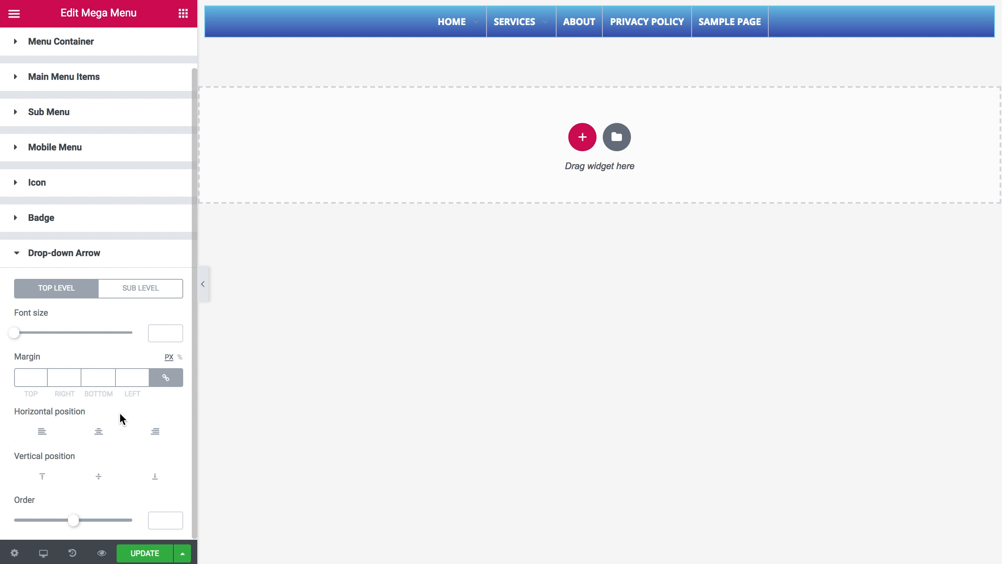
left_click(514, 21)
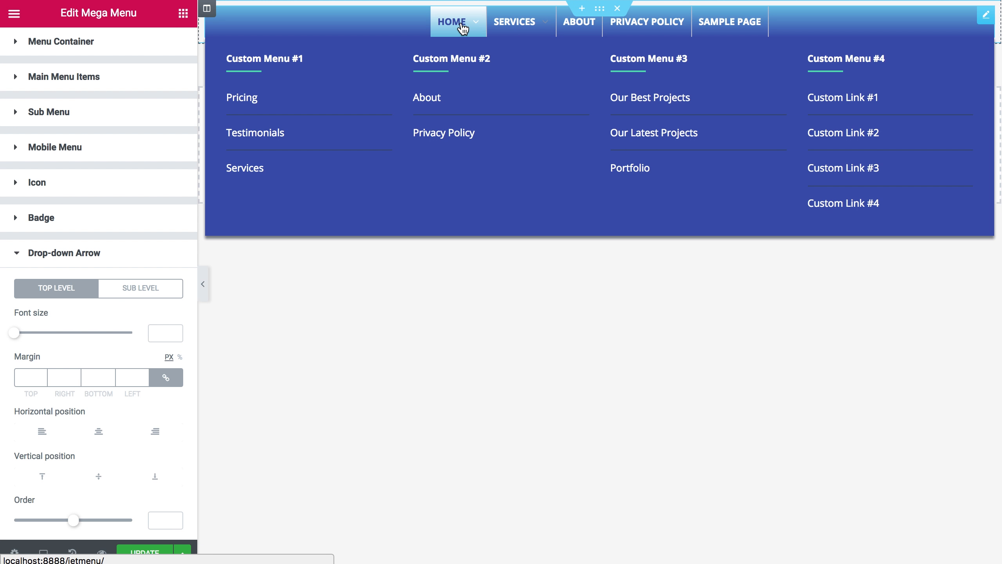
mouse_move(473, 33)
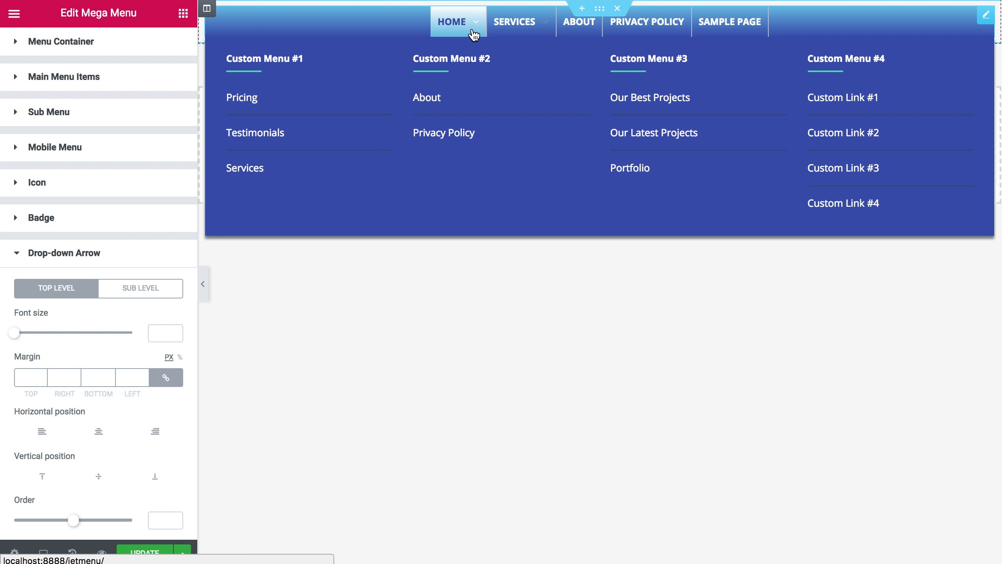
left_click(514, 21)
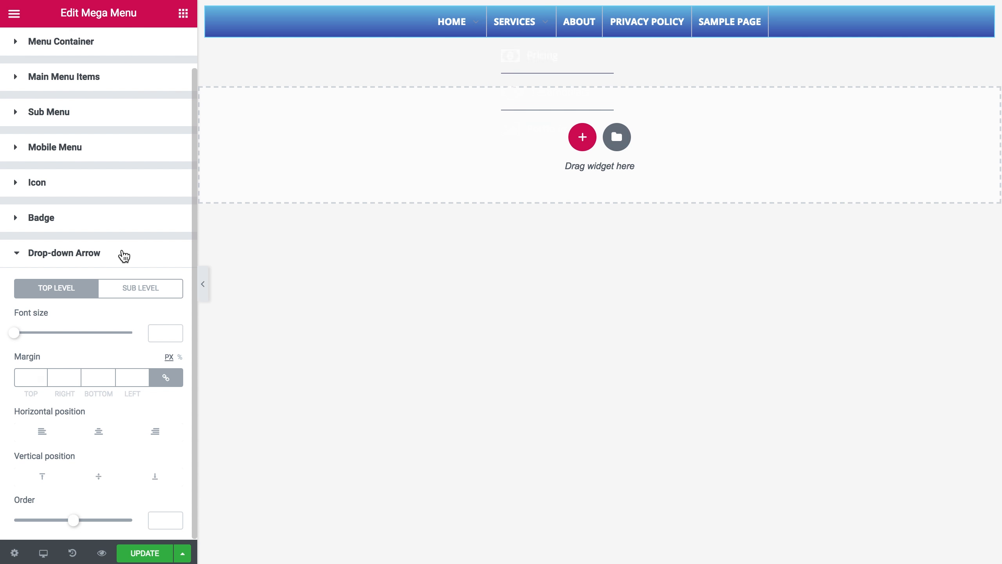
left_click(65, 253)
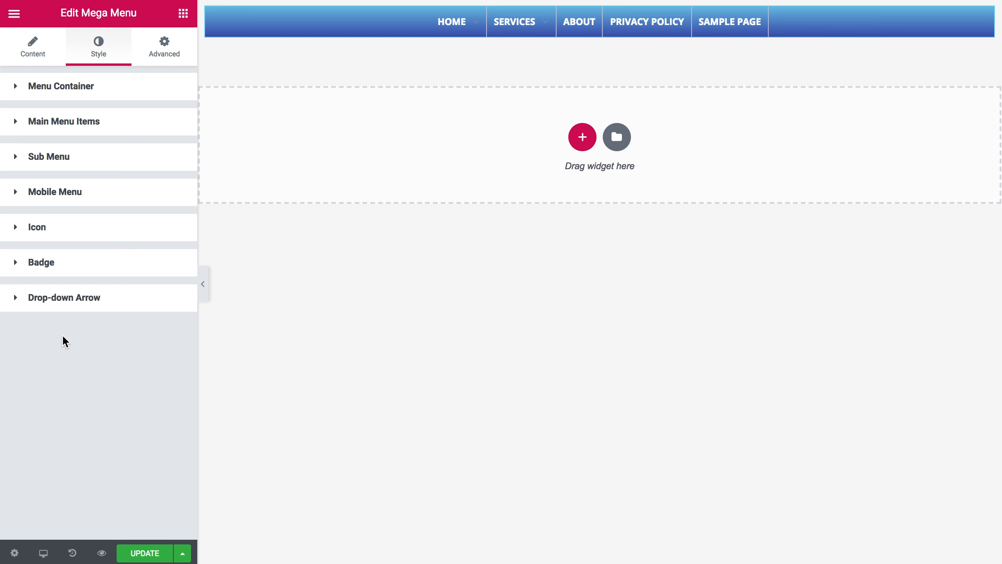
mouse_move(91, 257)
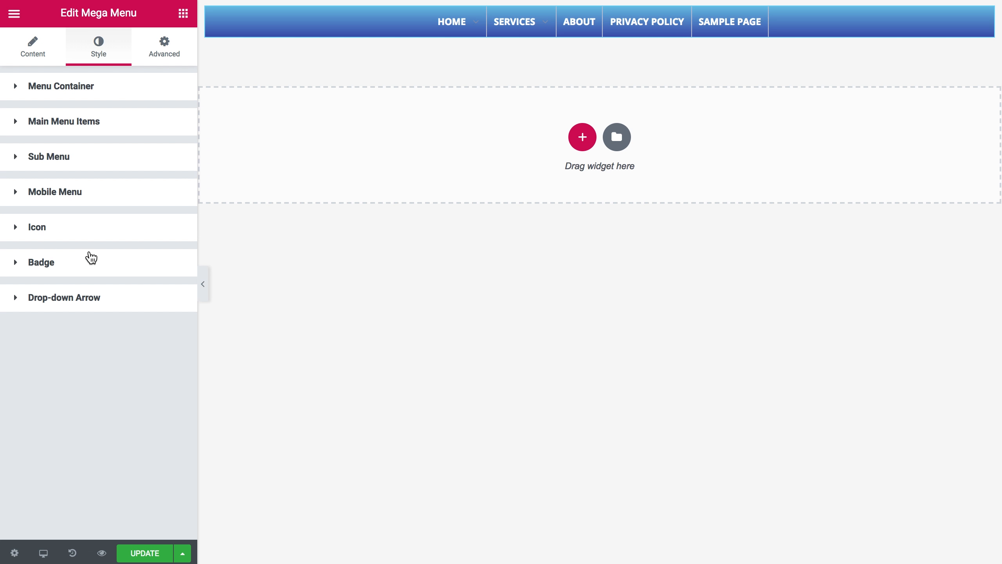